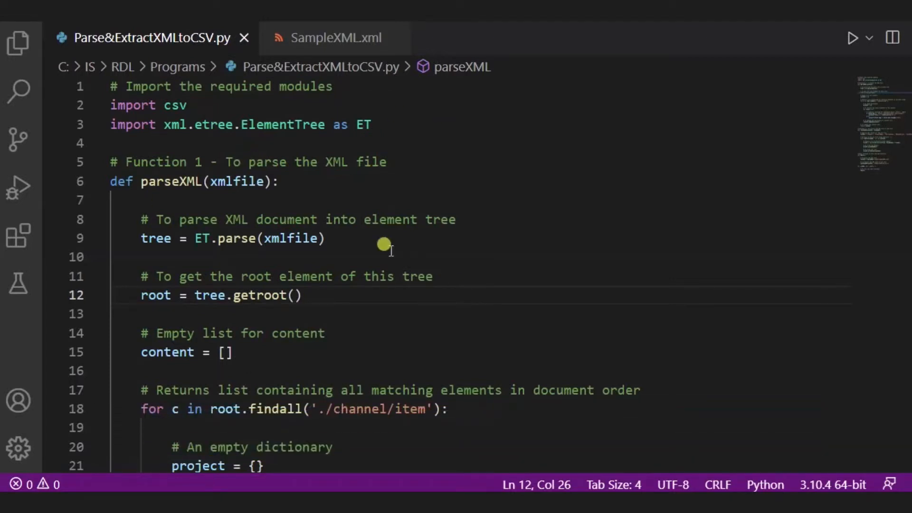
{"action": "mouse_move", "coordinate": [394, 318]}
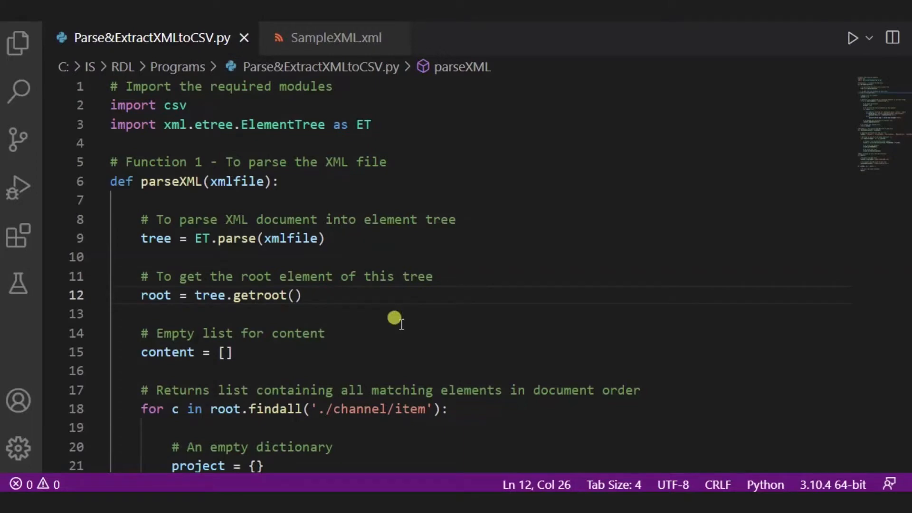
{"action": "mouse_move", "coordinate": [331, 37]}
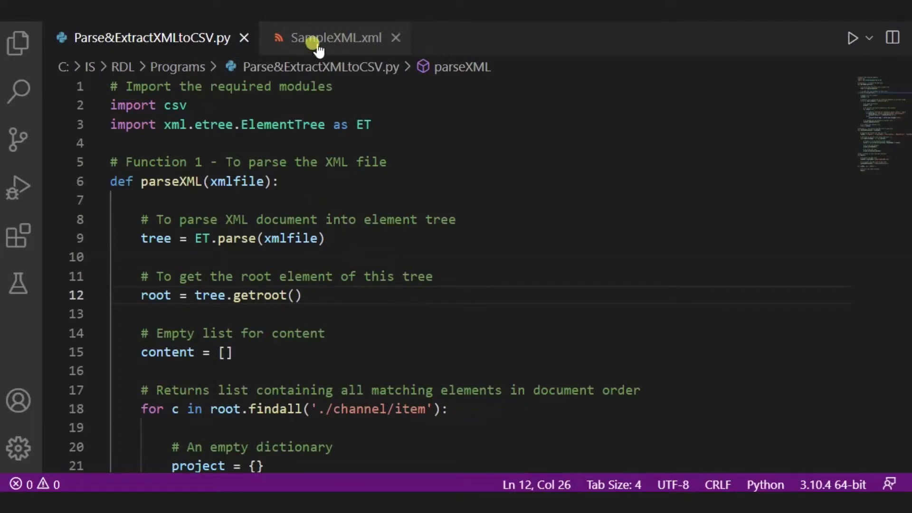
Scroll through SampleXML.xml's item structure, then return to the Parse&ExtractXMLtoCSV.py script
{"action": "left_click", "coordinate": [333, 37]}
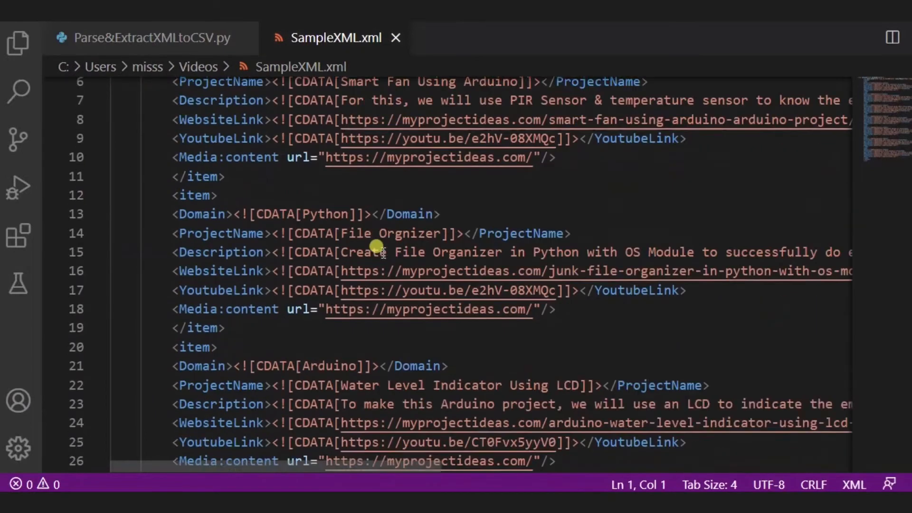
{"action": "scroll", "scroll_direction": "down", "scroll_amount": 3}
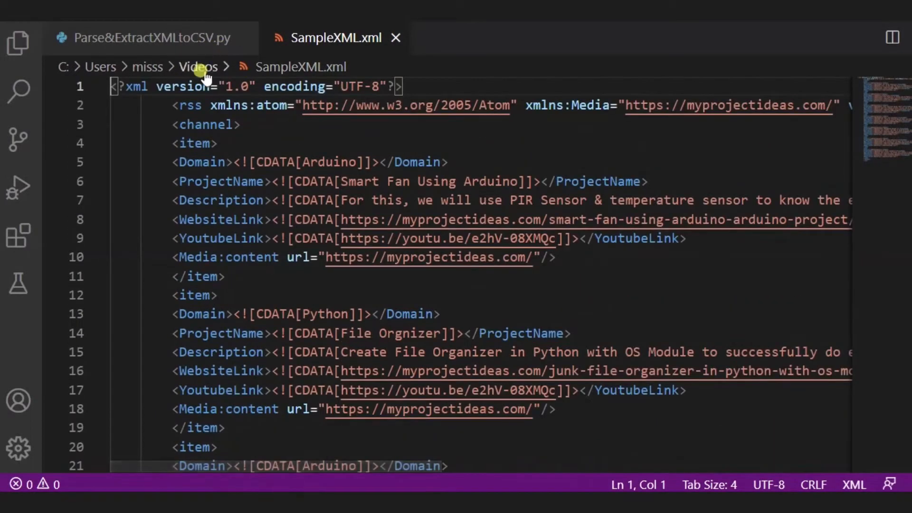
{"action": "mouse_move", "coordinate": [270, 274]}
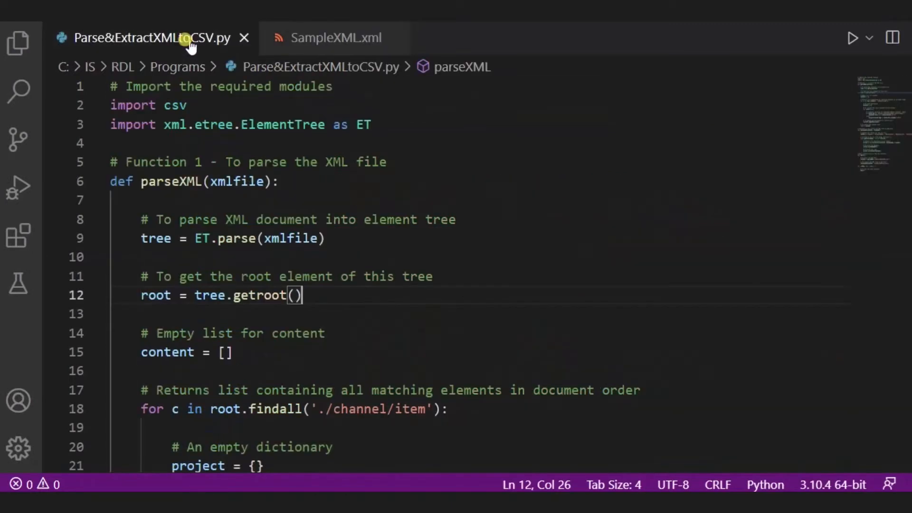
{"action": "mouse_move", "coordinate": [259, 220]}
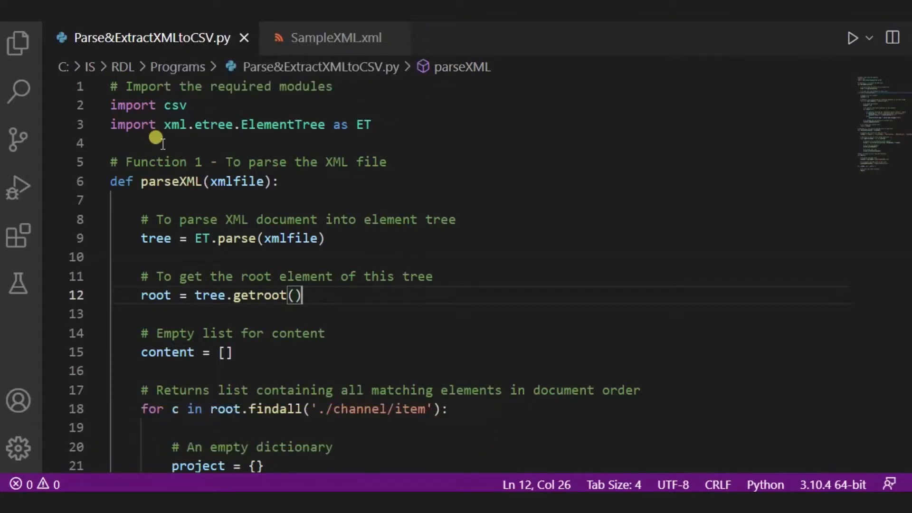
{"action": "mouse_move", "coordinate": [192, 124]}
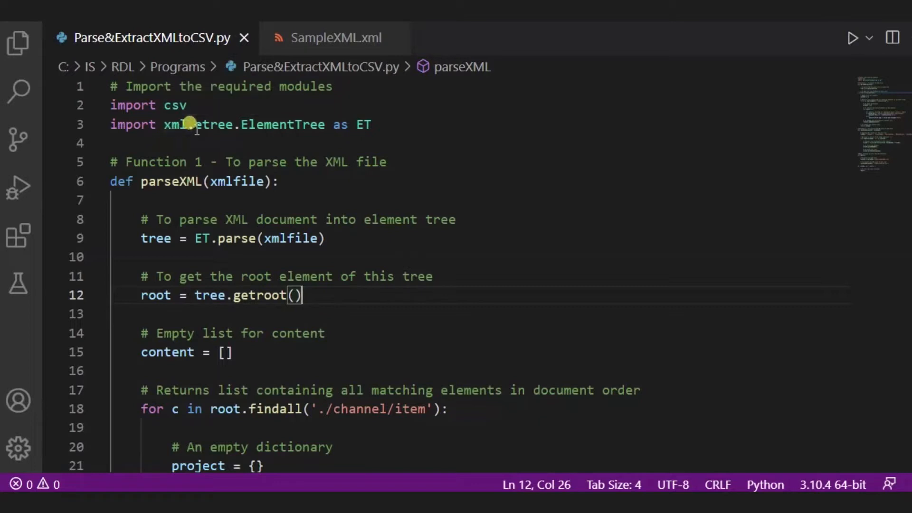
{"action": "mouse_move", "coordinate": [207, 138]}
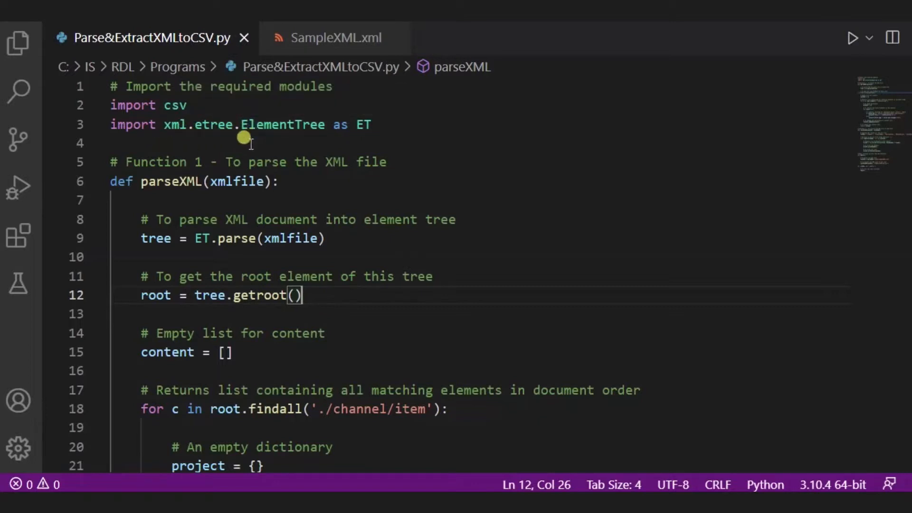
{"action": "scroll", "scroll_direction": "down", "scroll_amount": 3}
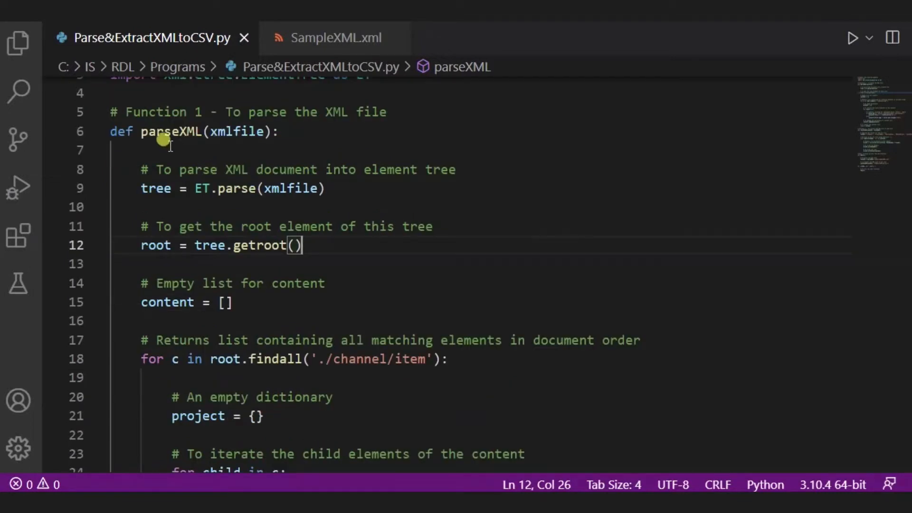
{"action": "mouse_move", "coordinate": [194, 156]}
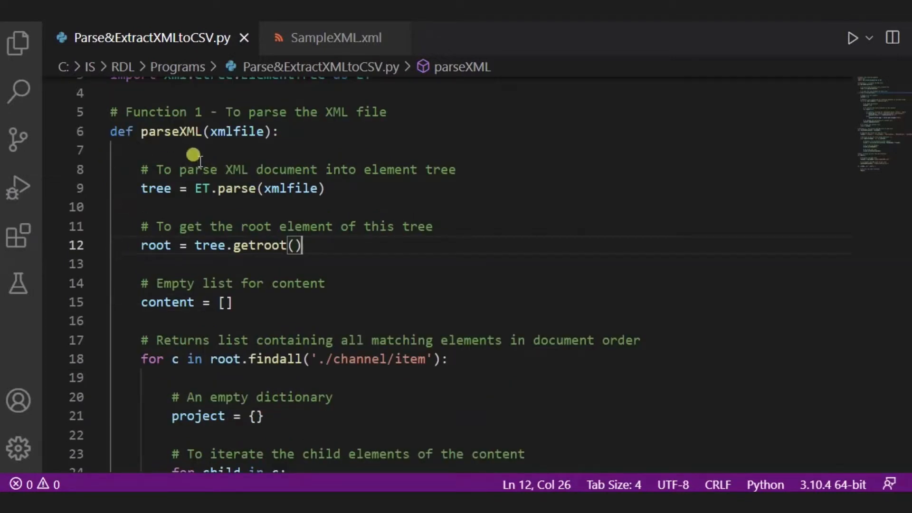
{"action": "mouse_move", "coordinate": [280, 163]}
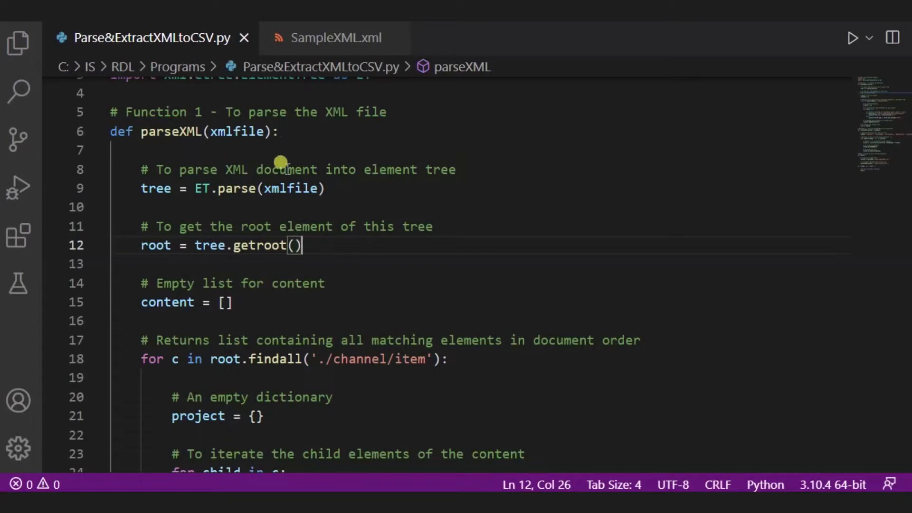
{"action": "mouse_move", "coordinate": [303, 141]}
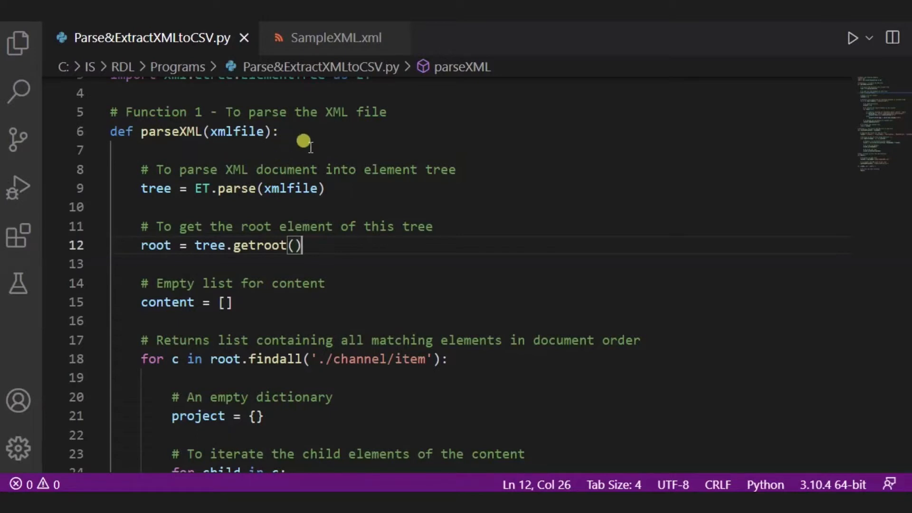
{"action": "mouse_move", "coordinate": [192, 132]}
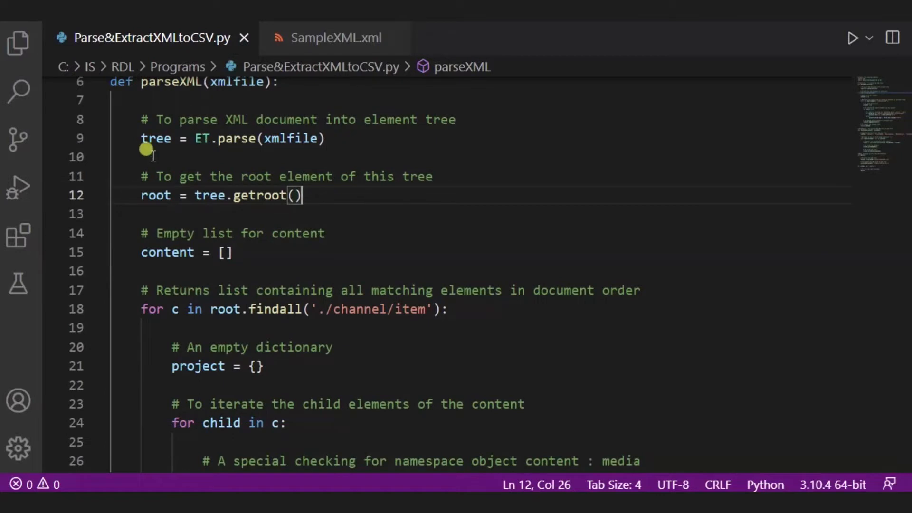
{"action": "mouse_move", "coordinate": [218, 154]}
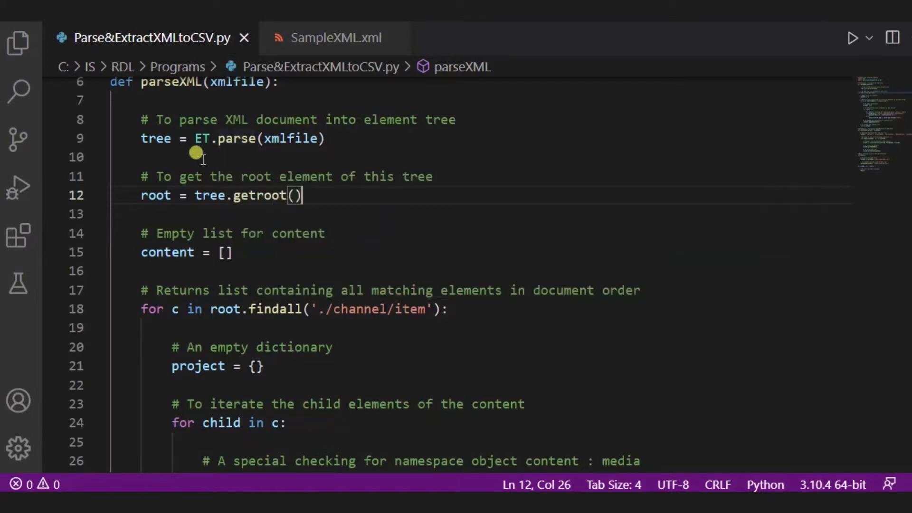
{"action": "mouse_move", "coordinate": [199, 156]}
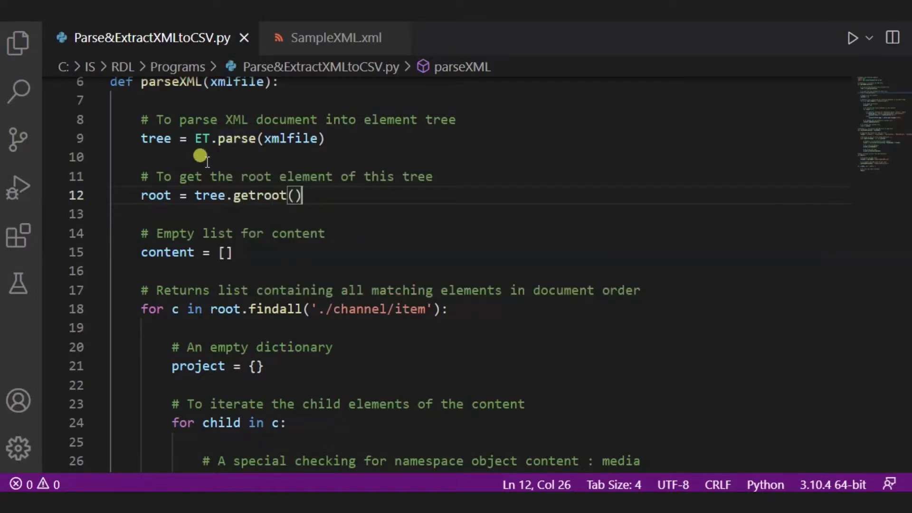
{"action": "mouse_move", "coordinate": [251, 195]}
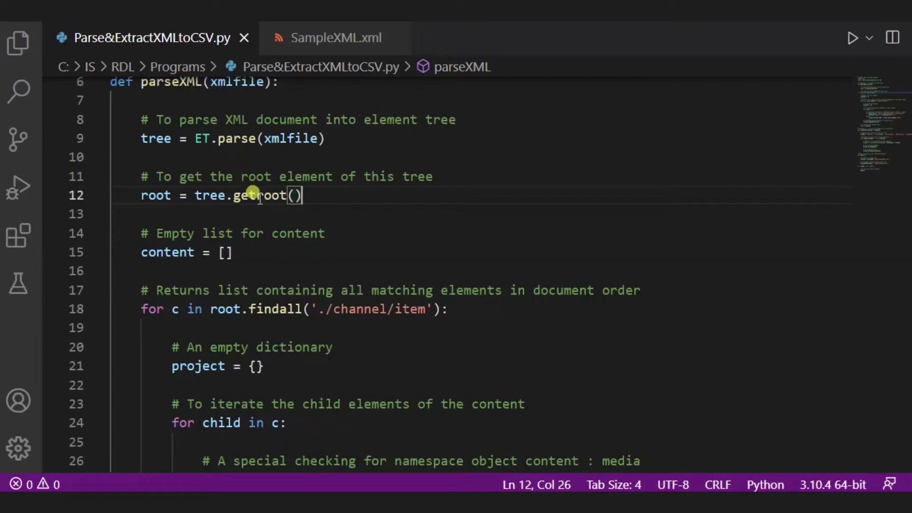
{"action": "mouse_move", "coordinate": [256, 208]}
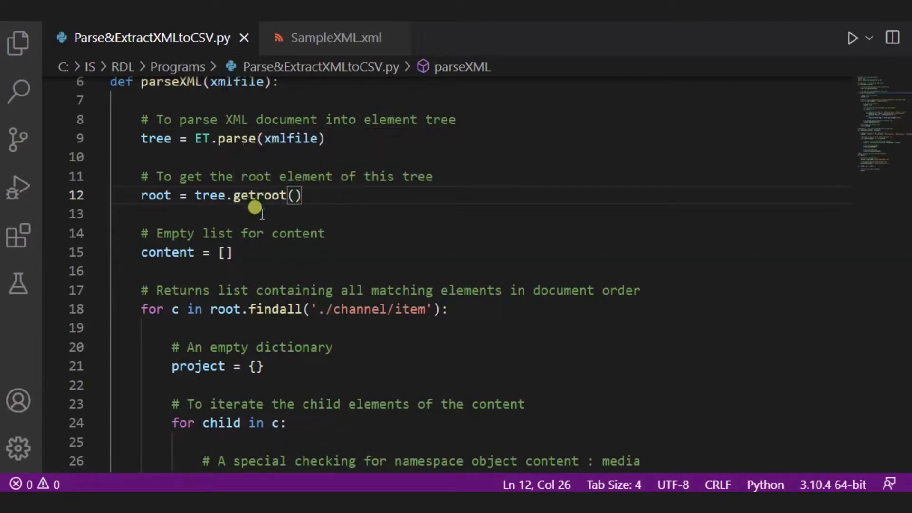
{"action": "scroll", "scroll_direction": "down", "scroll_amount": 3}
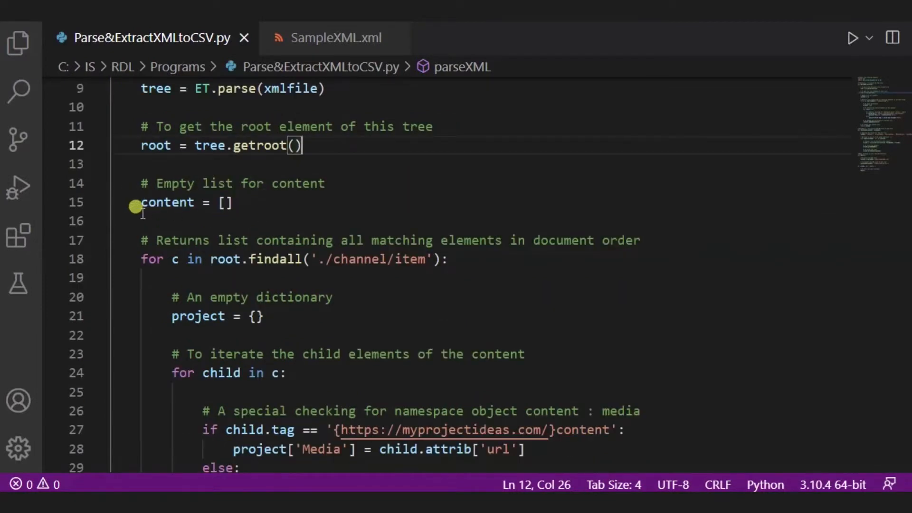
{"action": "mouse_move", "coordinate": [208, 221]}
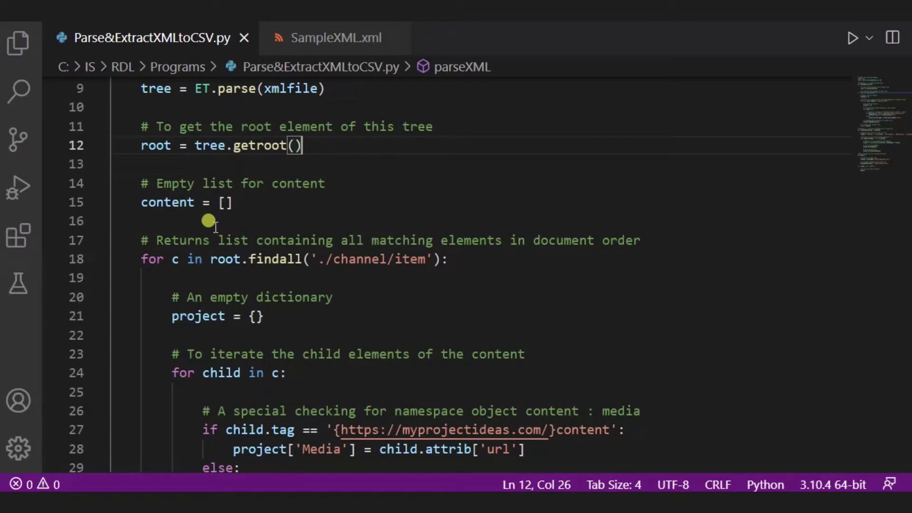
{"action": "scroll", "scroll_direction": "down", "scroll_amount": 3}
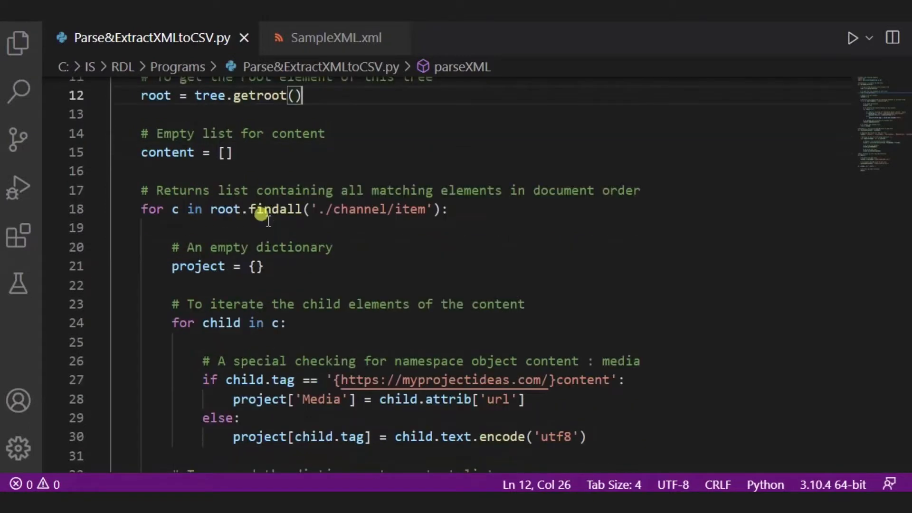
{"action": "mouse_move", "coordinate": [170, 209]}
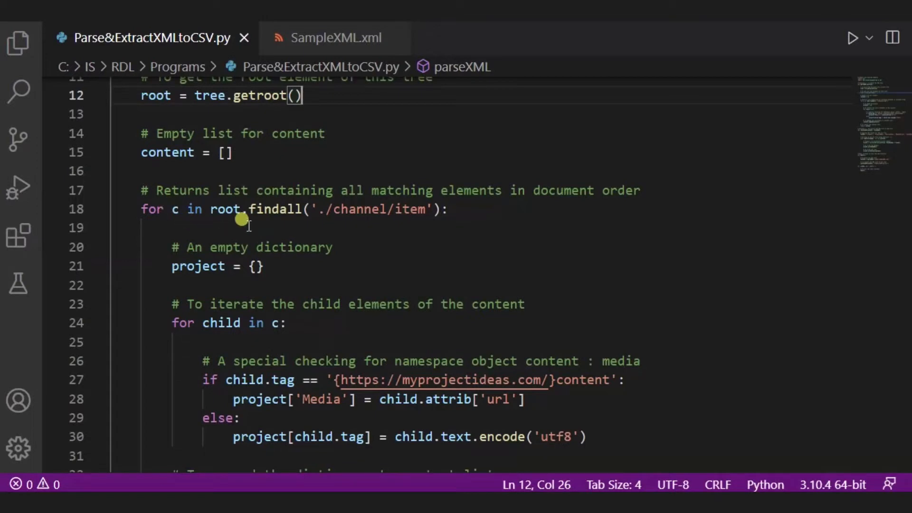
{"action": "mouse_move", "coordinate": [343, 238]}
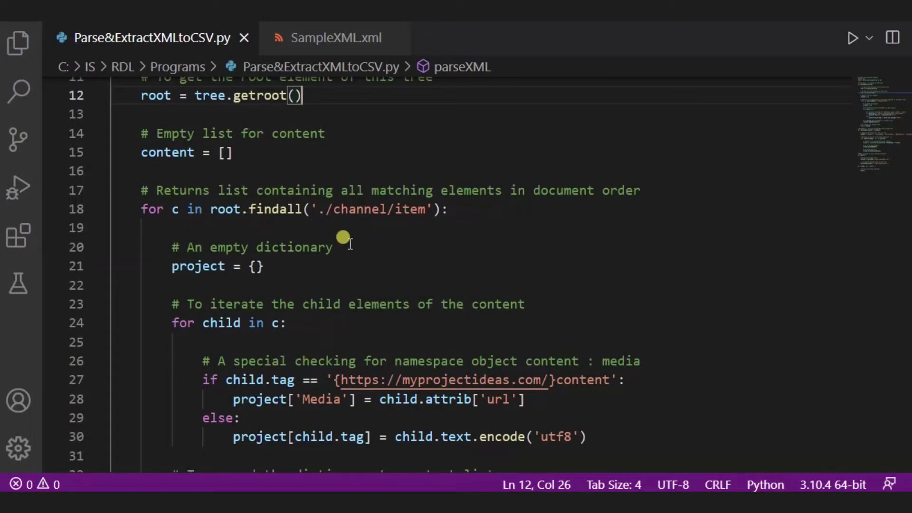
{"action": "scroll", "scroll_direction": "down", "scroll_amount": 3}
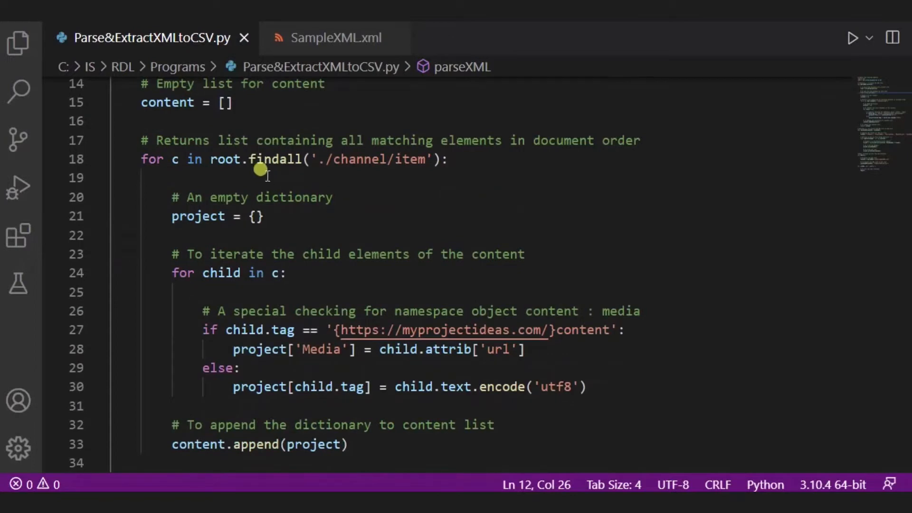
{"action": "mouse_move", "coordinate": [307, 173]}
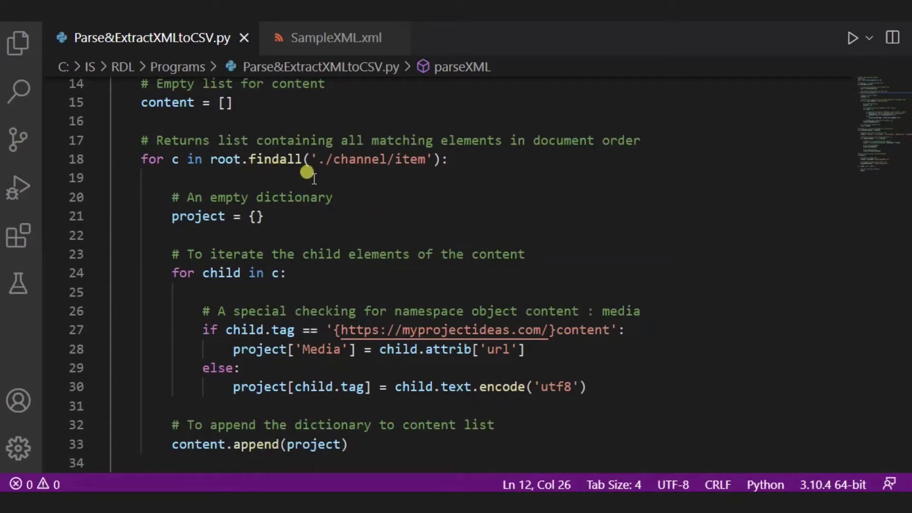
{"action": "mouse_move", "coordinate": [370, 204]}
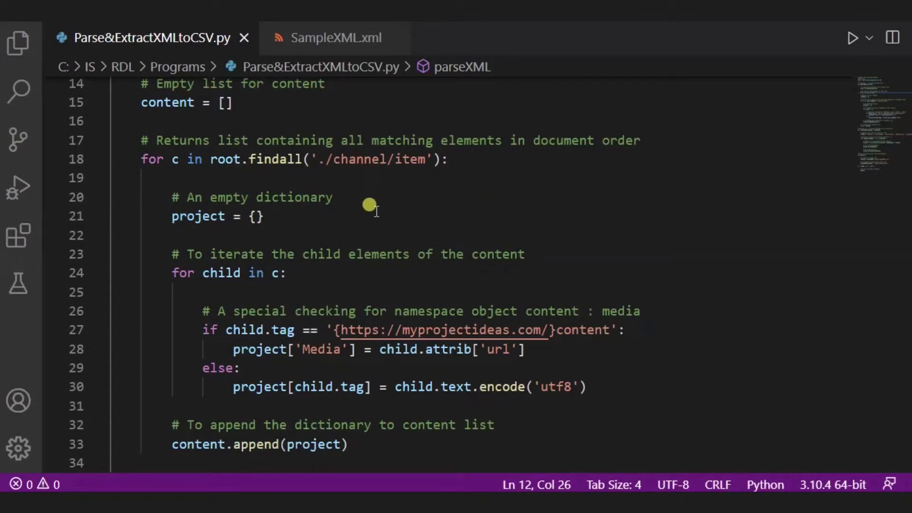
{"action": "mouse_move", "coordinate": [329, 37]}
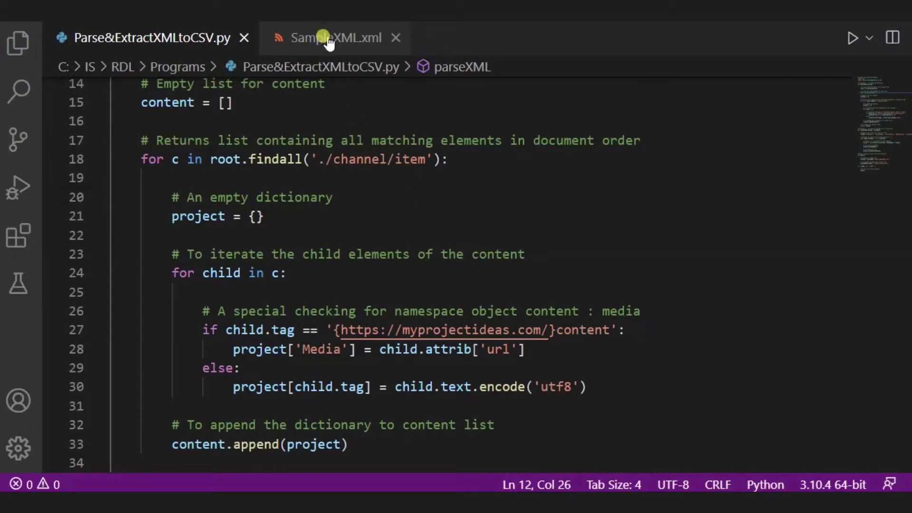
{"action": "left_click", "coordinate": [332, 37]}
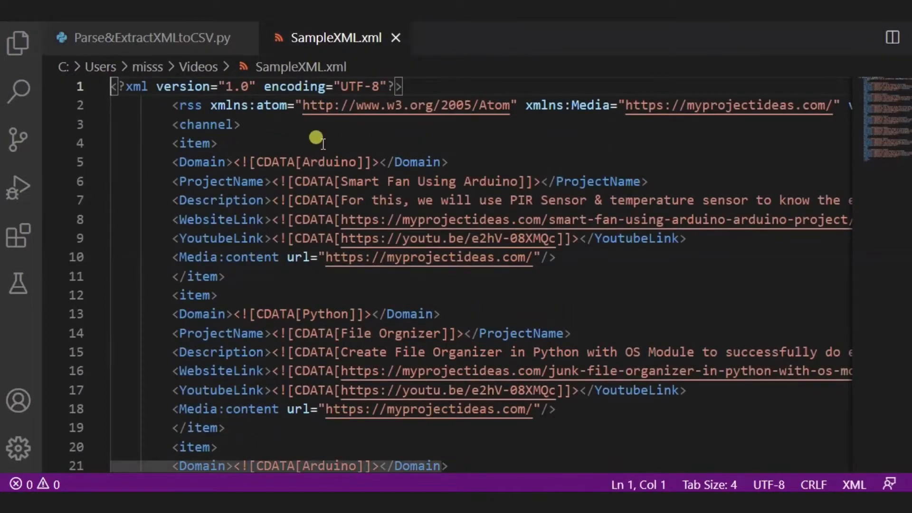
{"action": "mouse_move", "coordinate": [220, 124]}
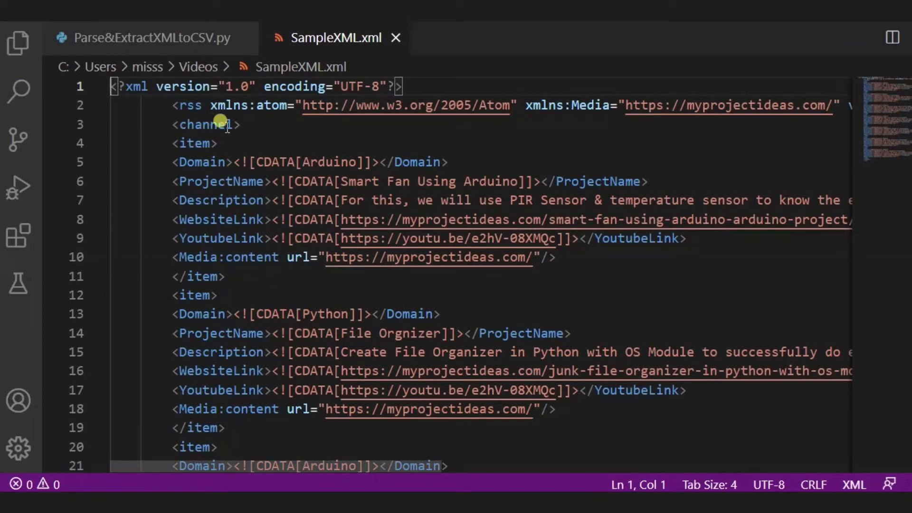
{"action": "mouse_move", "coordinate": [258, 423]}
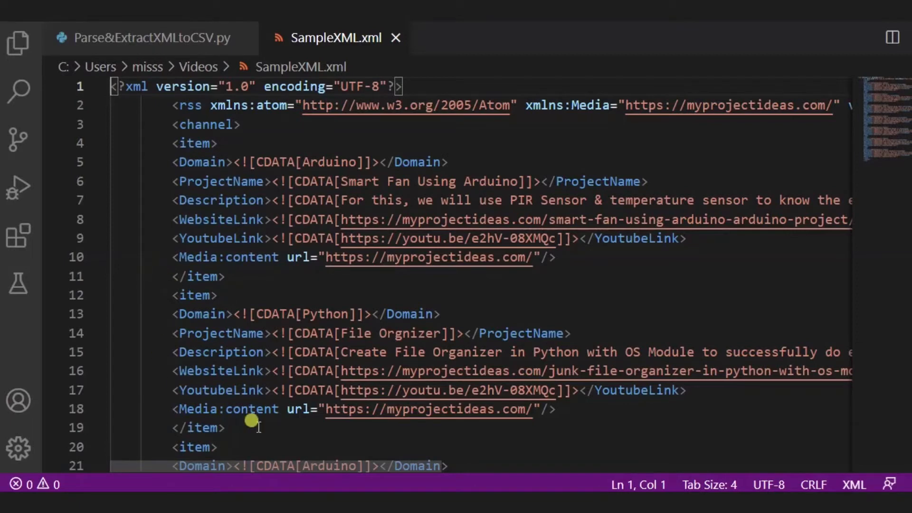
{"action": "left_click", "coordinate": [153, 37]}
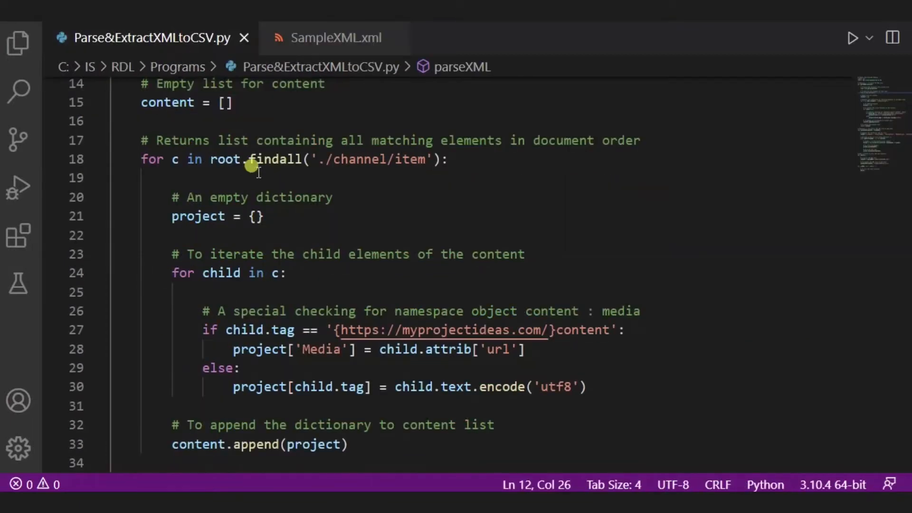
Scroll through the parseXML loop, then bring SampleXML.xml's item records back into view
{"action": "scroll", "scroll_direction": "down", "scroll_amount": 3}
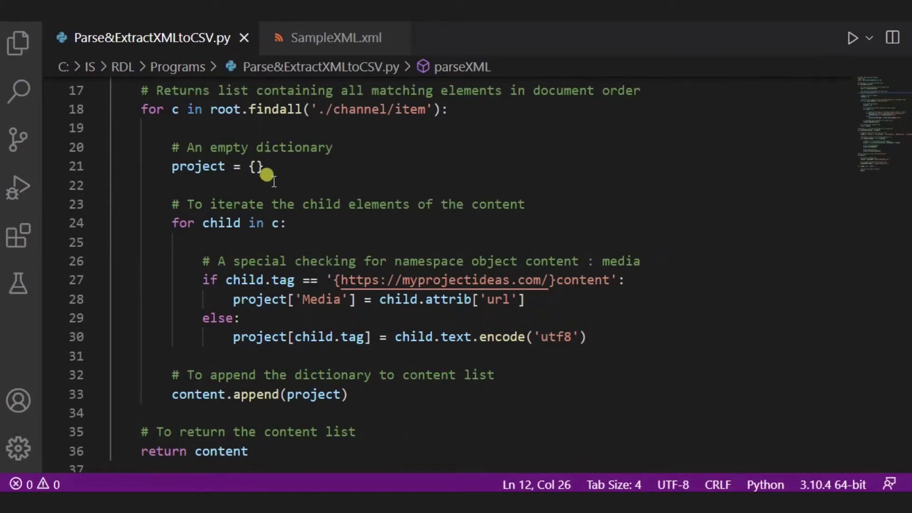
{"action": "mouse_move", "coordinate": [201, 177]}
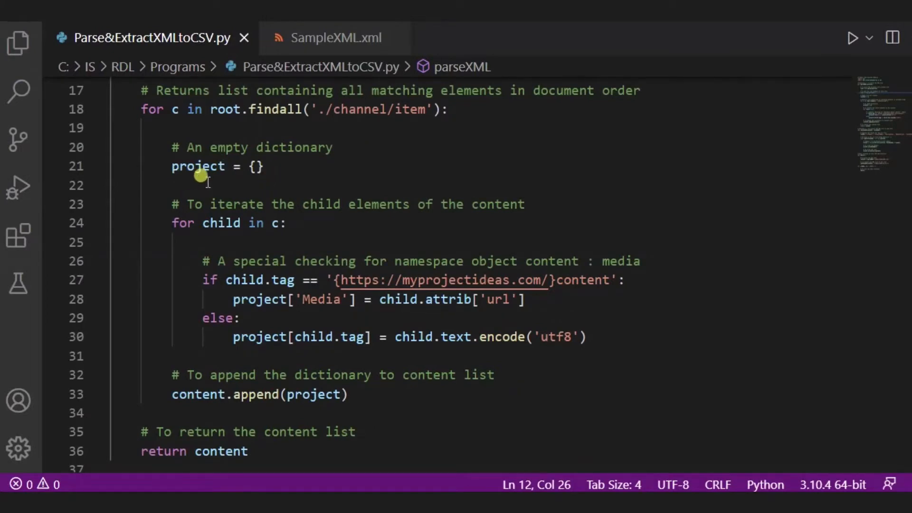
{"action": "mouse_move", "coordinate": [160, 176]}
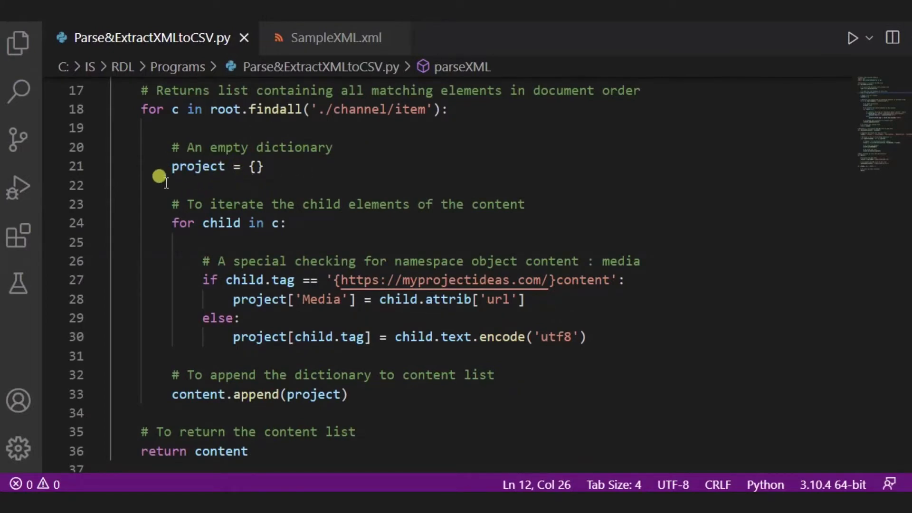
{"action": "scroll", "scroll_direction": "down", "scroll_amount": 3}
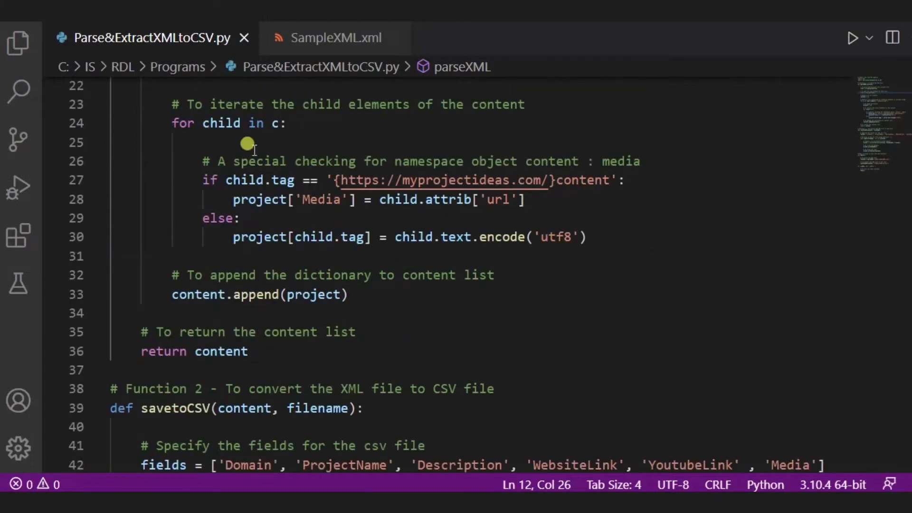
{"action": "mouse_move", "coordinate": [195, 136]}
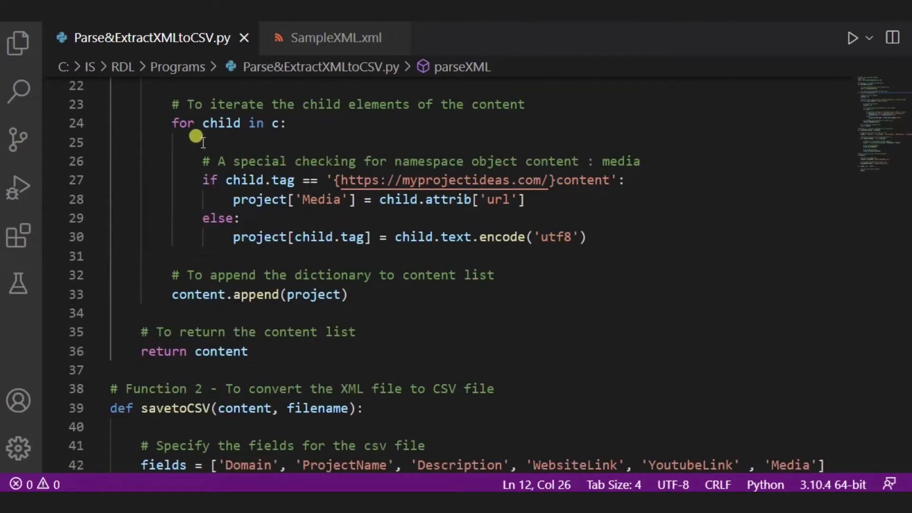
{"action": "mouse_move", "coordinate": [274, 140]}
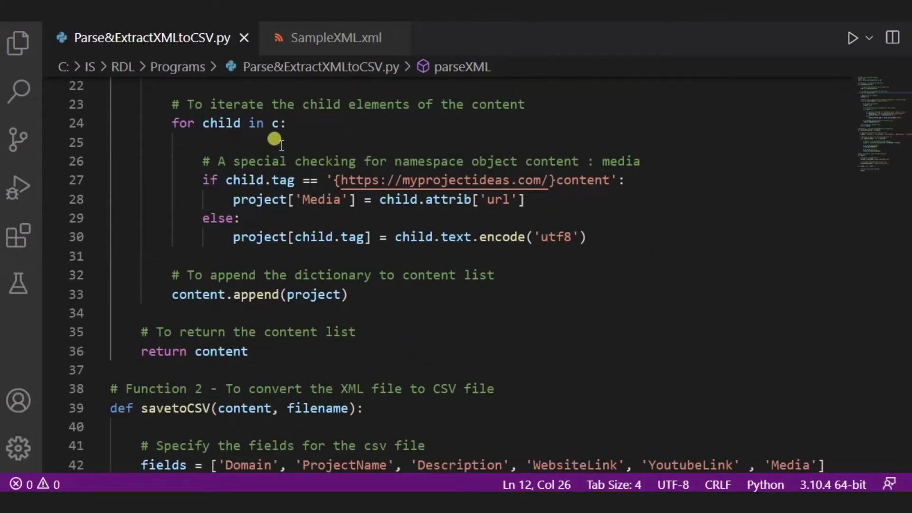
{"action": "mouse_move", "coordinate": [312, 139]}
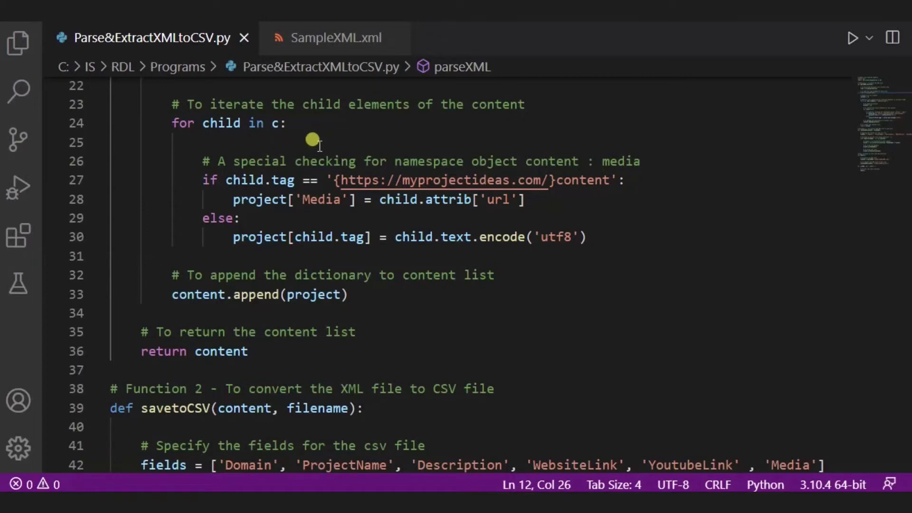
{"action": "scroll", "scroll_direction": "down", "scroll_amount": 3}
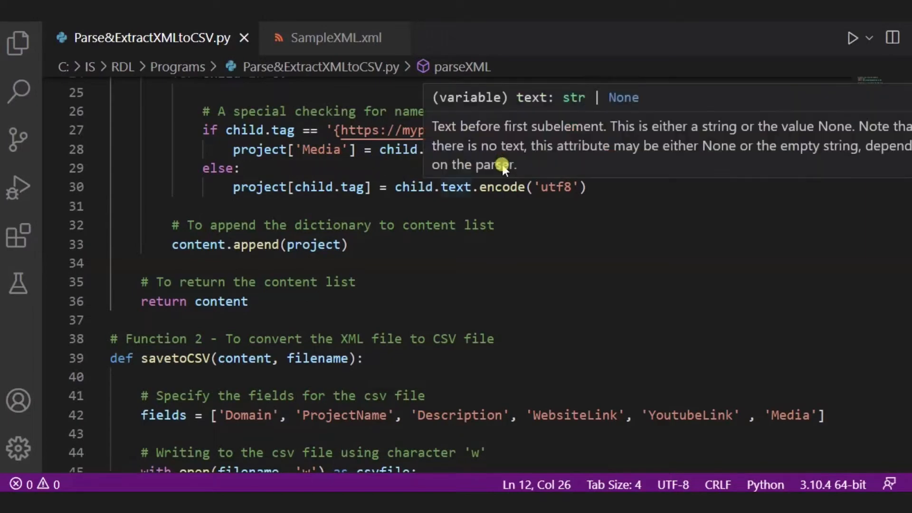
{"action": "left_click", "coordinate": [334, 37]}
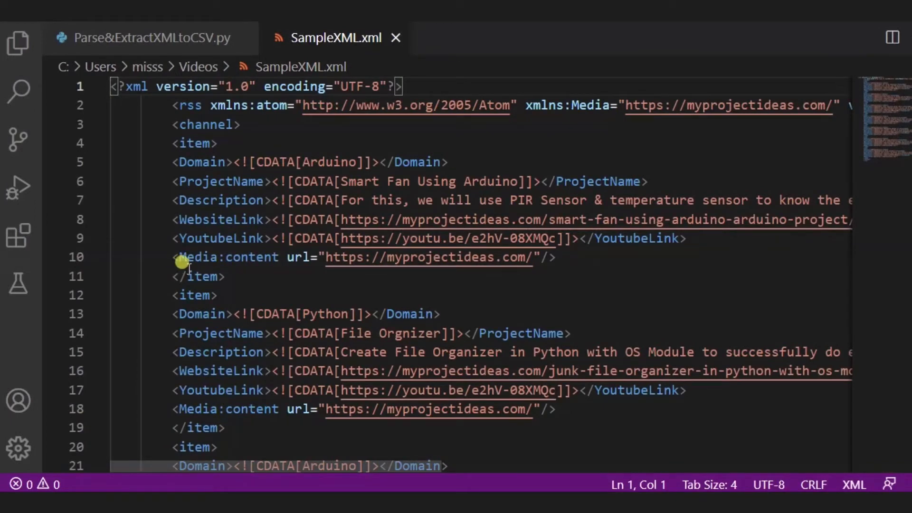
{"action": "mouse_move", "coordinate": [542, 288]}
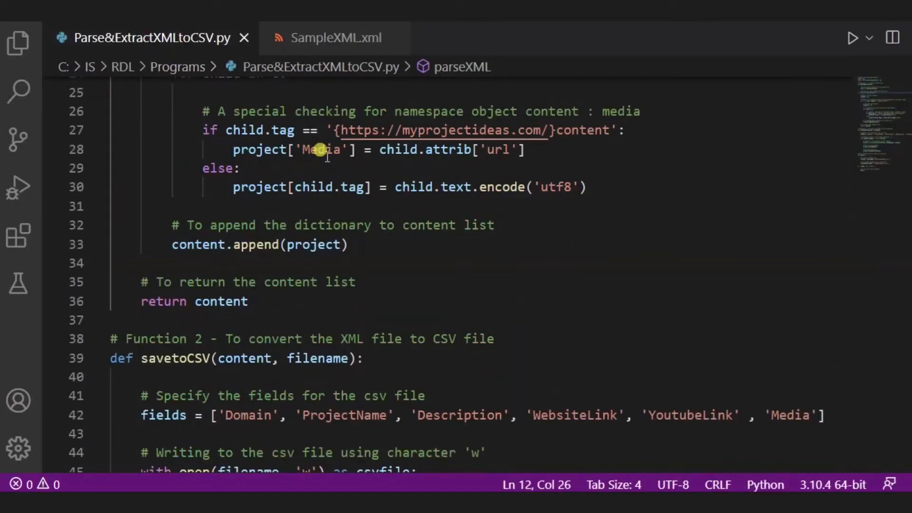
{"action": "mouse_move", "coordinate": [250, 164]}
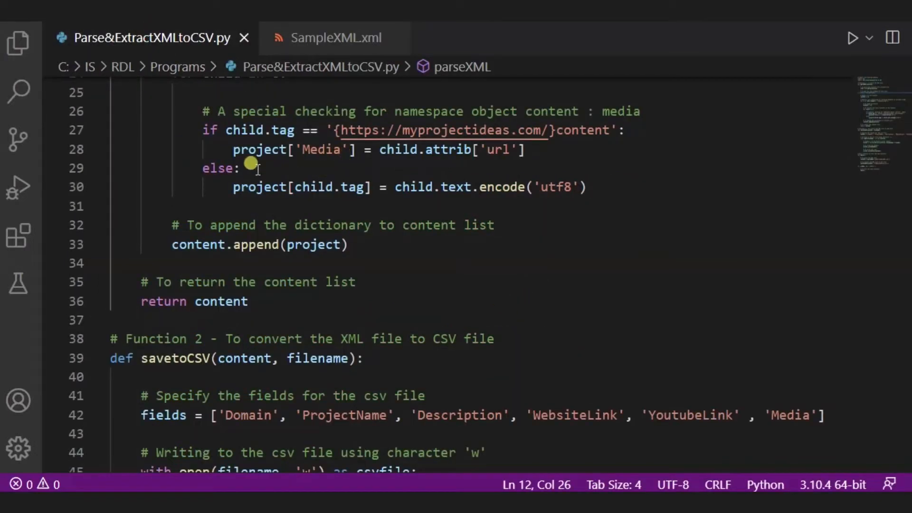
{"action": "scroll", "scroll_direction": "down", "scroll_amount": 3}
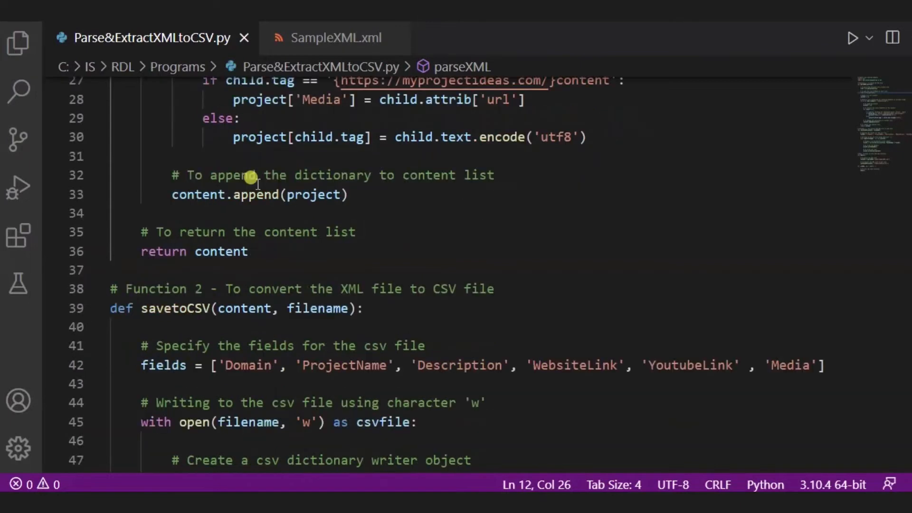
{"action": "mouse_move", "coordinate": [276, 209]}
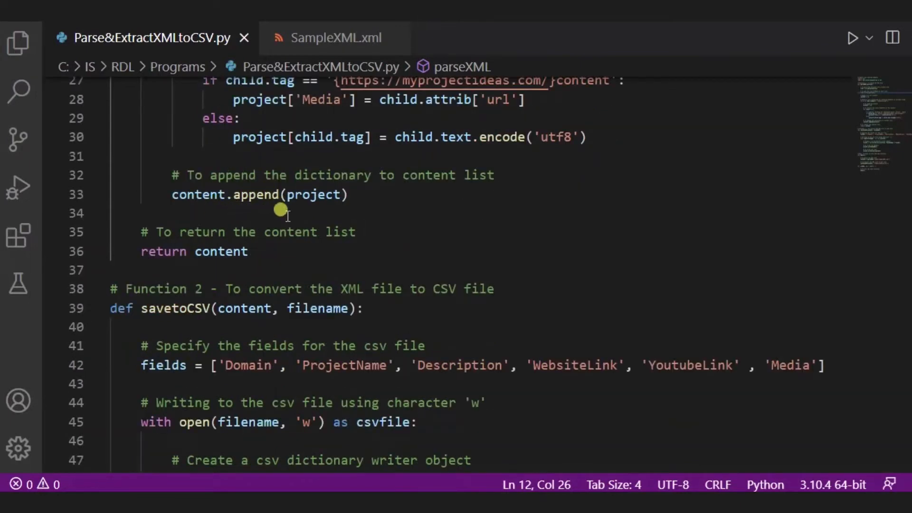
{"action": "mouse_move", "coordinate": [250, 206]}
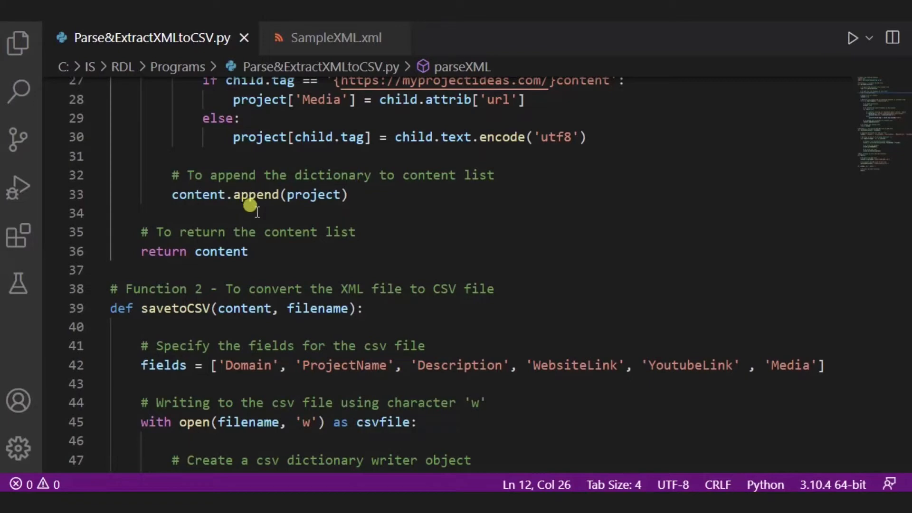
{"action": "scroll", "scroll_direction": "up", "scroll_amount": 3}
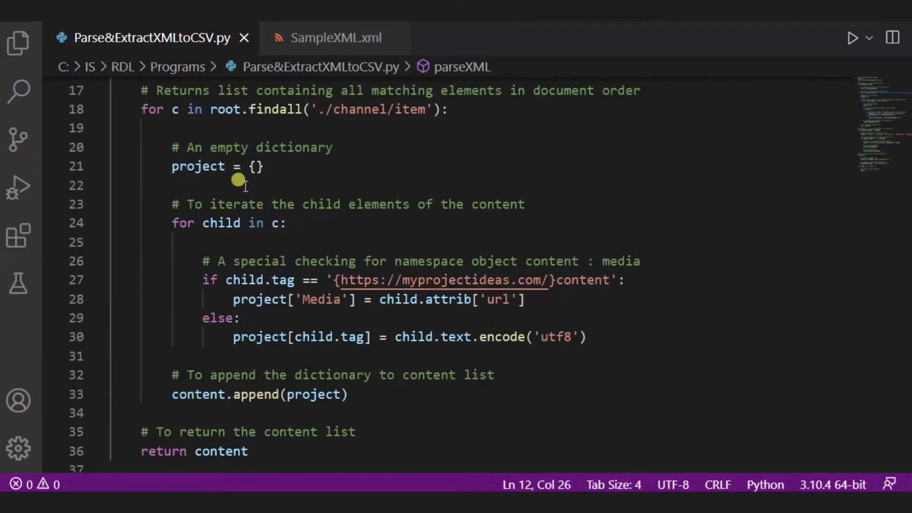
{"action": "mouse_move", "coordinate": [285, 342]}
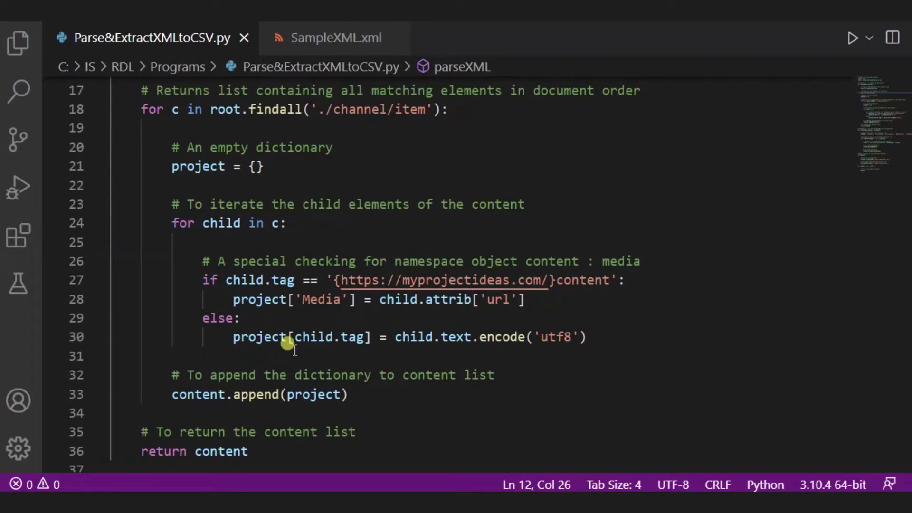
{"action": "scroll", "scroll_direction": "down", "scroll_amount": 3}
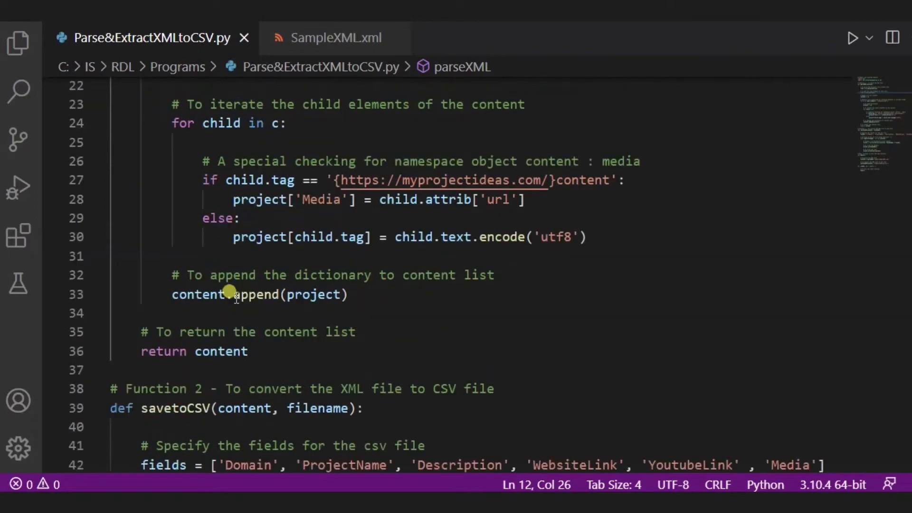
{"action": "scroll", "scroll_direction": "down", "scroll_amount": 3}
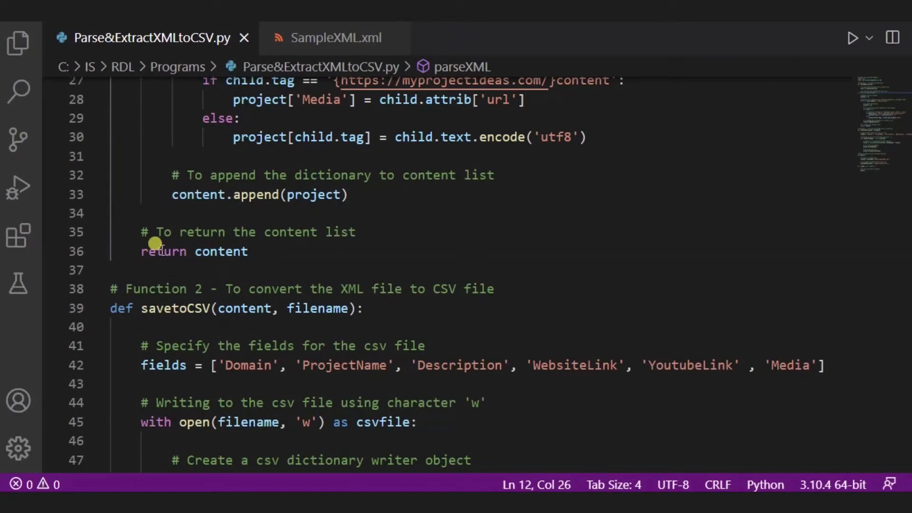
{"action": "scroll", "scroll_direction": "down", "scroll_amount": 3}
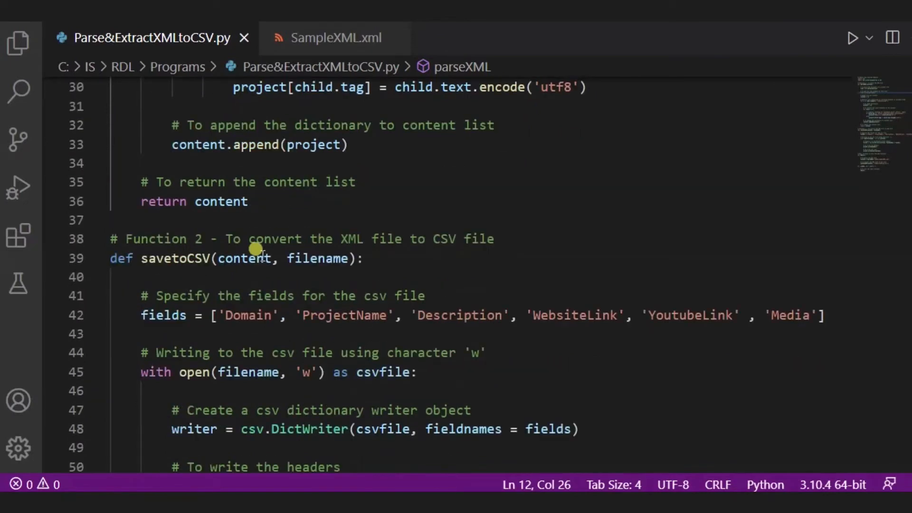
{"action": "scroll", "scroll_direction": "down", "scroll_amount": 3}
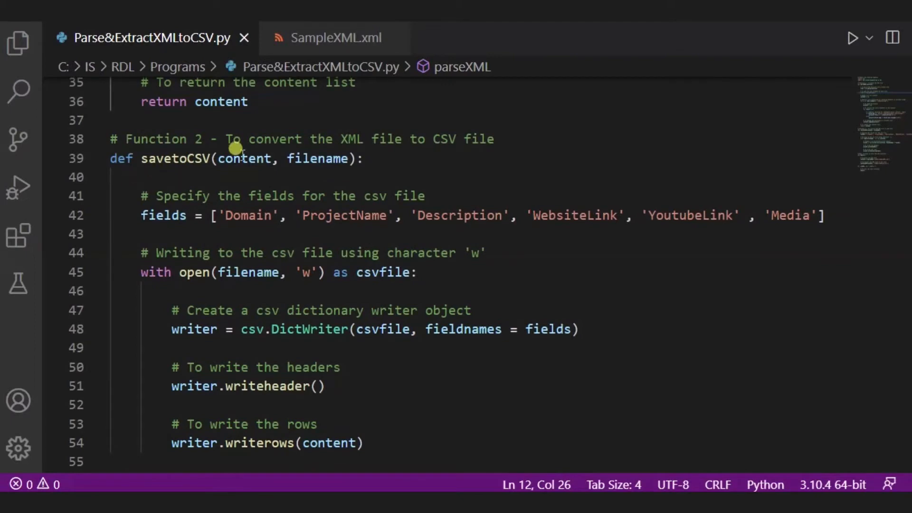
{"action": "mouse_move", "coordinate": [154, 137]}
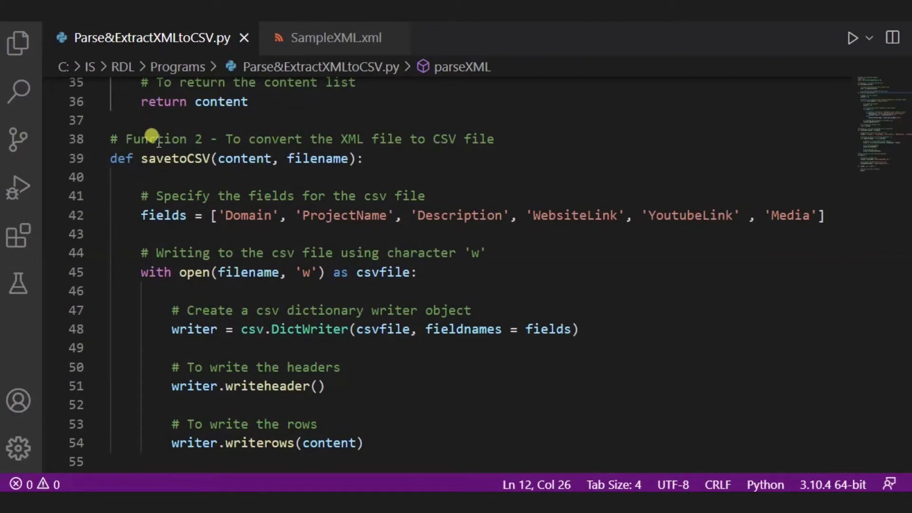
{"action": "mouse_move", "coordinate": [260, 188]}
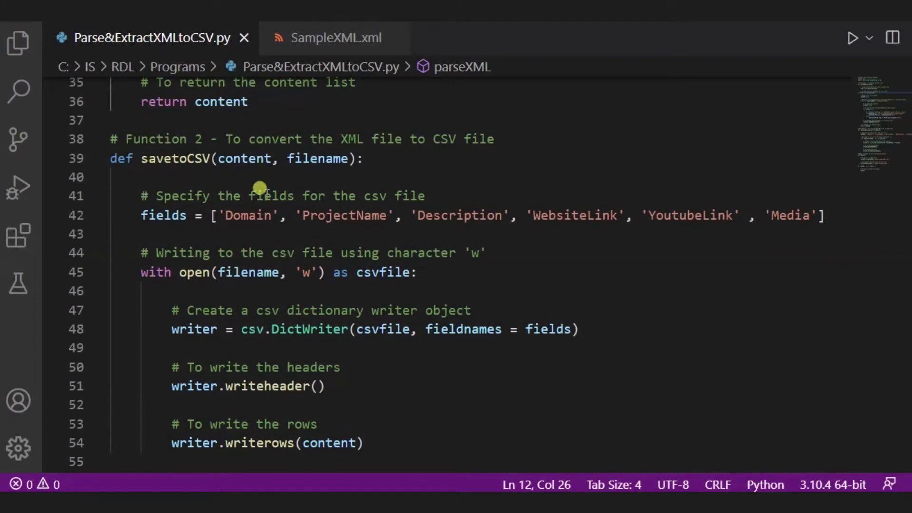
{"action": "scroll", "scroll_direction": "down", "scroll_amount": 3}
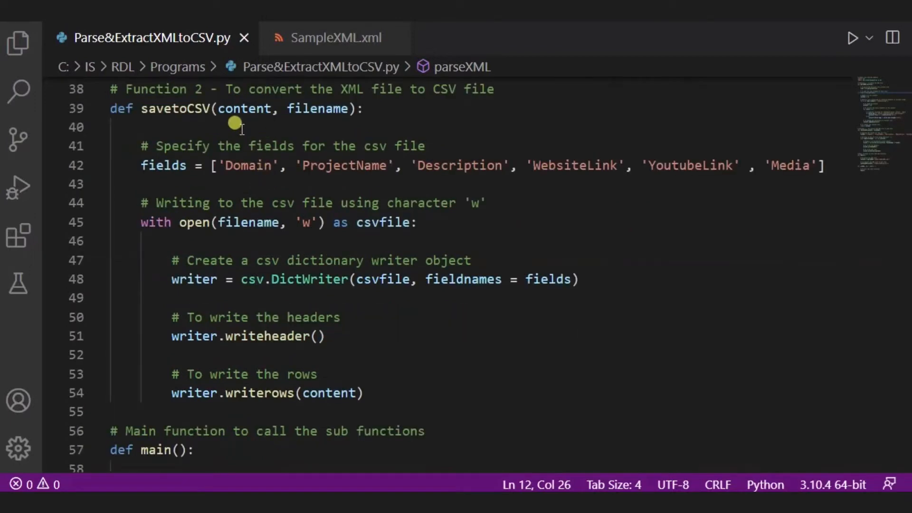
{"action": "mouse_move", "coordinate": [222, 121]}
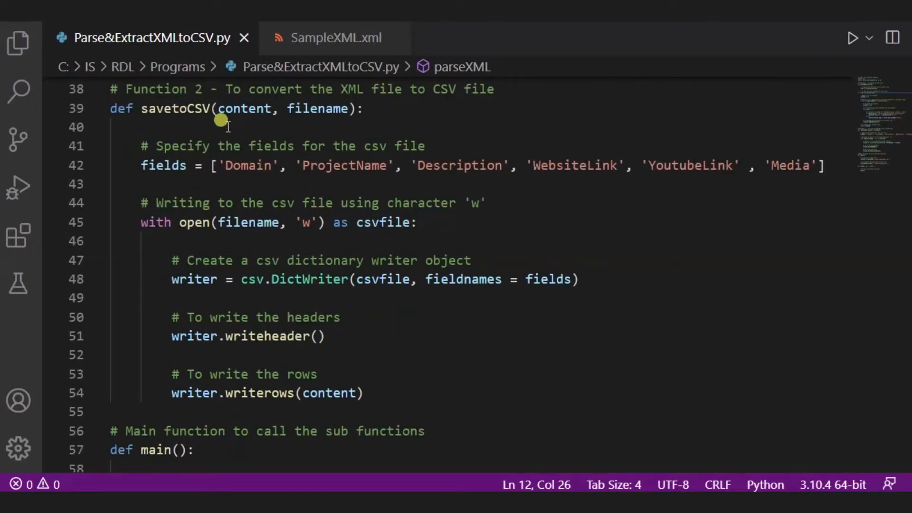
{"action": "mouse_move", "coordinate": [302, 122]}
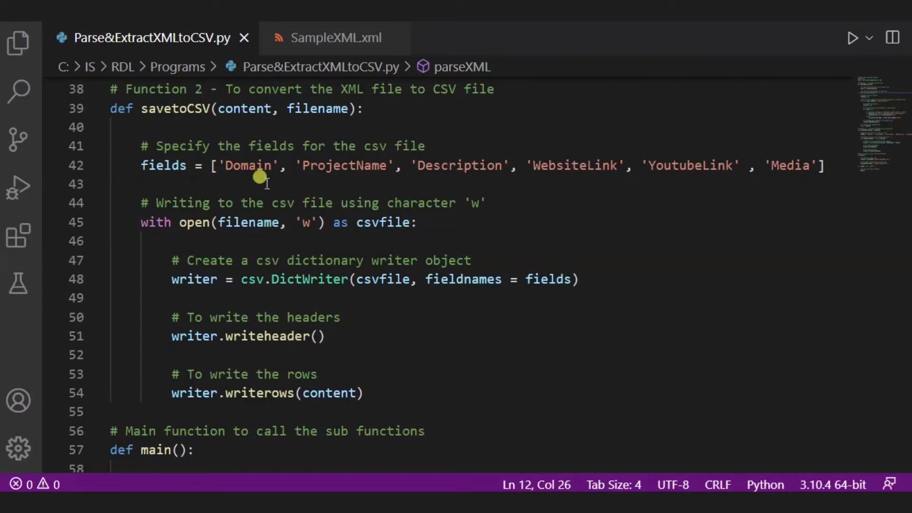
{"action": "mouse_move", "coordinate": [241, 181]}
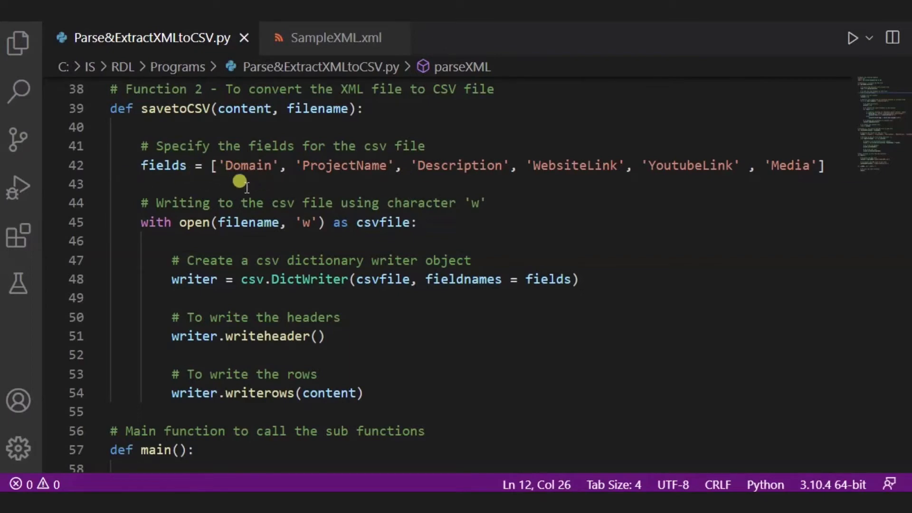
{"action": "mouse_move", "coordinate": [445, 167]}
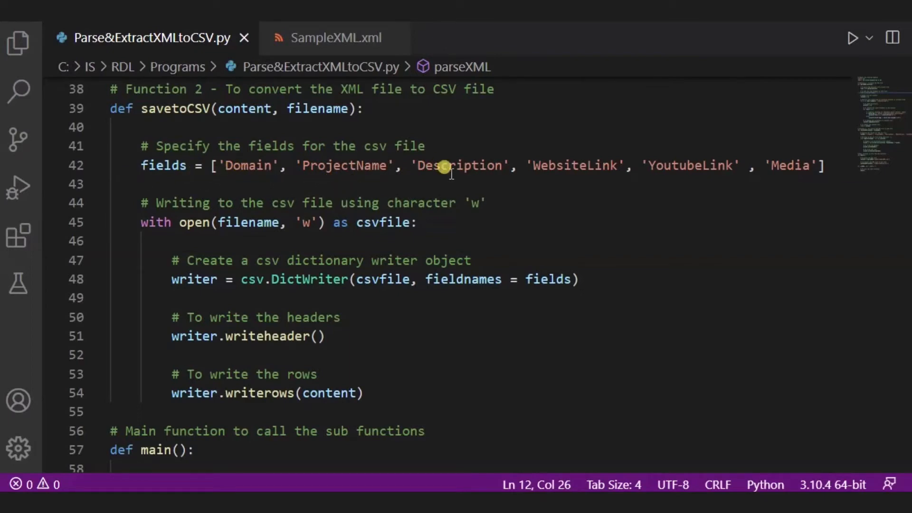
{"action": "mouse_move", "coordinate": [506, 174]}
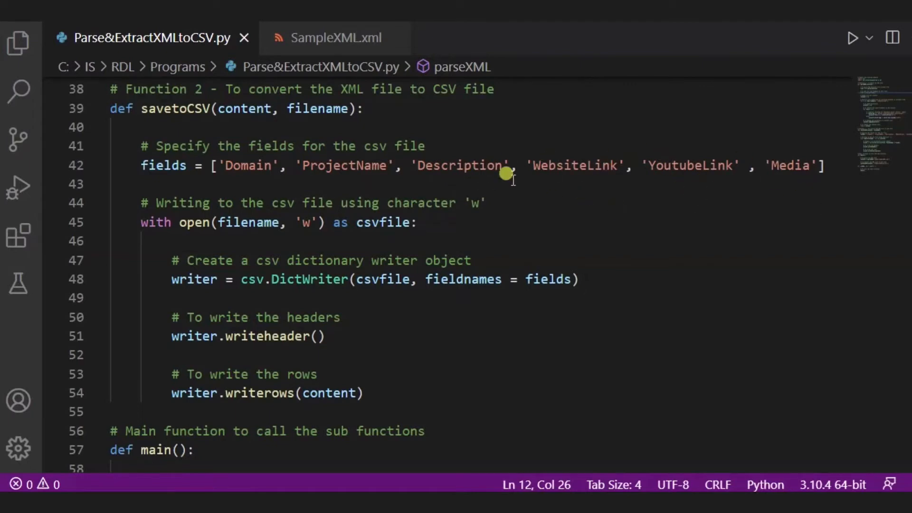
Show SampleXML.xml with its Domain, ProjectName, Description and link fields
{"action": "left_click", "coordinate": [336, 37]}
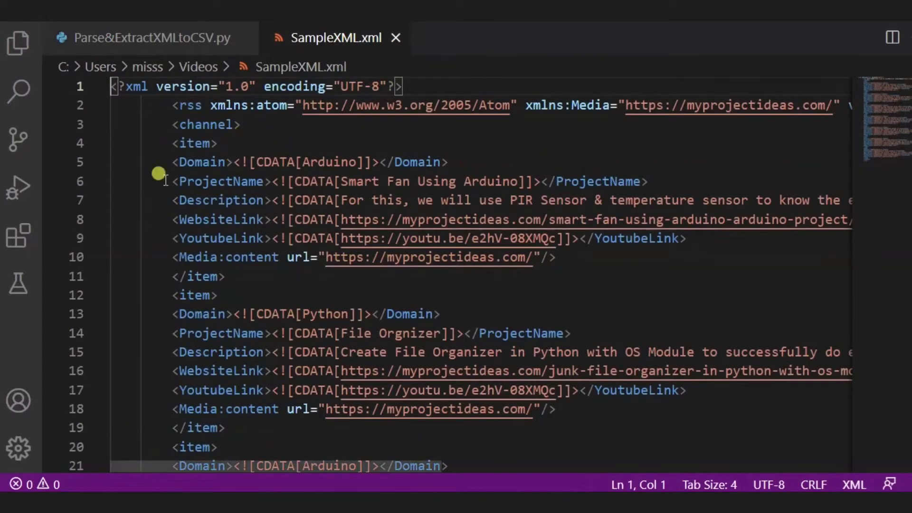
{"action": "mouse_move", "coordinate": [269, 305]}
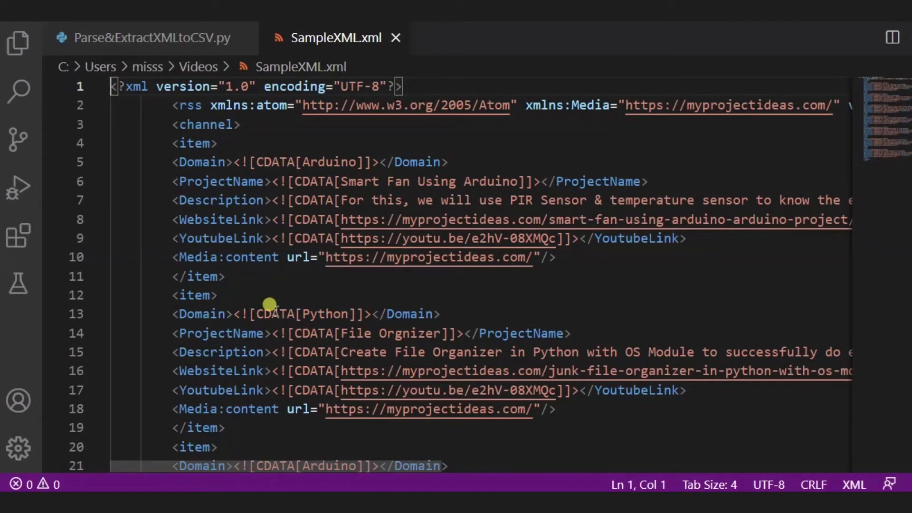
{"action": "mouse_move", "coordinate": [169, 166]}
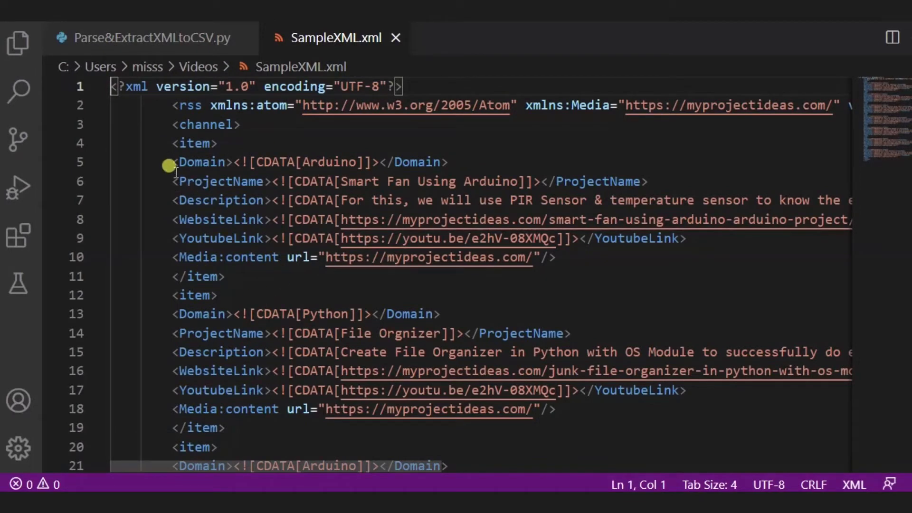
{"action": "mouse_move", "coordinate": [172, 220]}
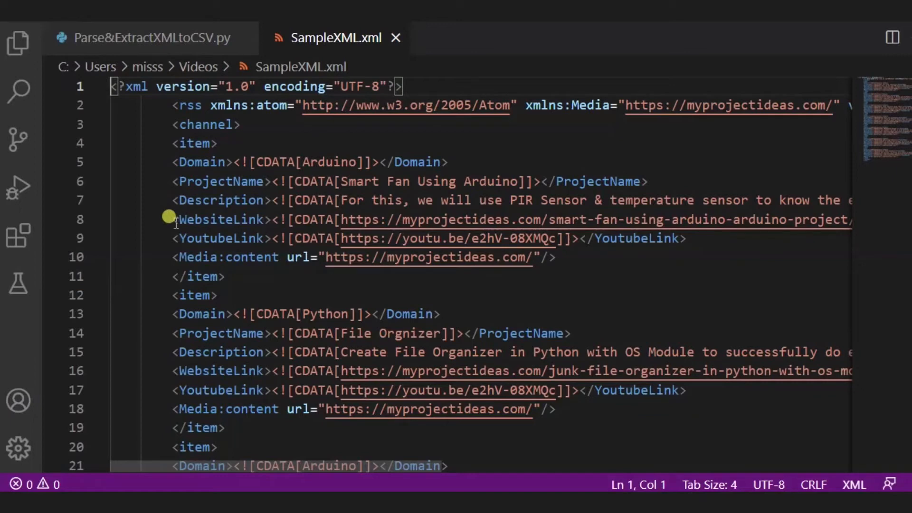
{"action": "mouse_move", "coordinate": [177, 257]}
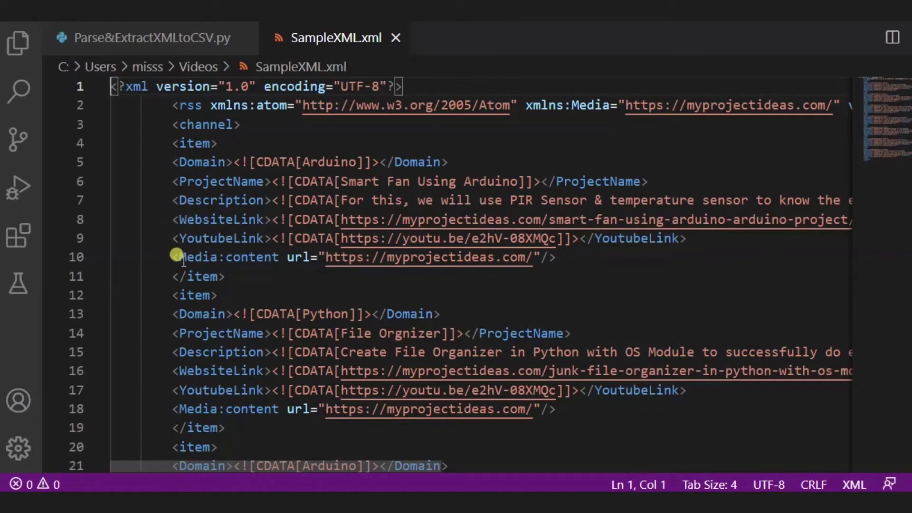
Return to Parse&ExtractXMLtoCSV.py and scroll down to main() and the __main__ call
{"action": "left_click", "coordinate": [150, 37]}
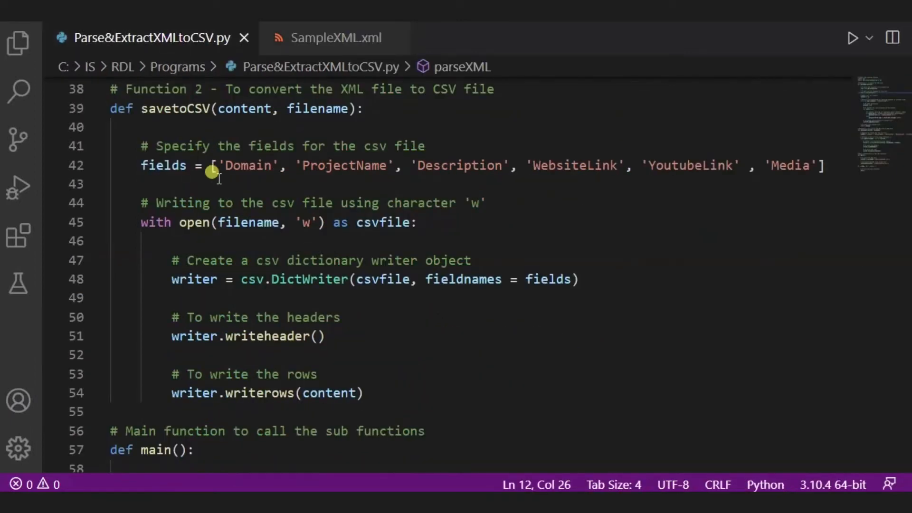
{"action": "mouse_move", "coordinate": [672, 178]}
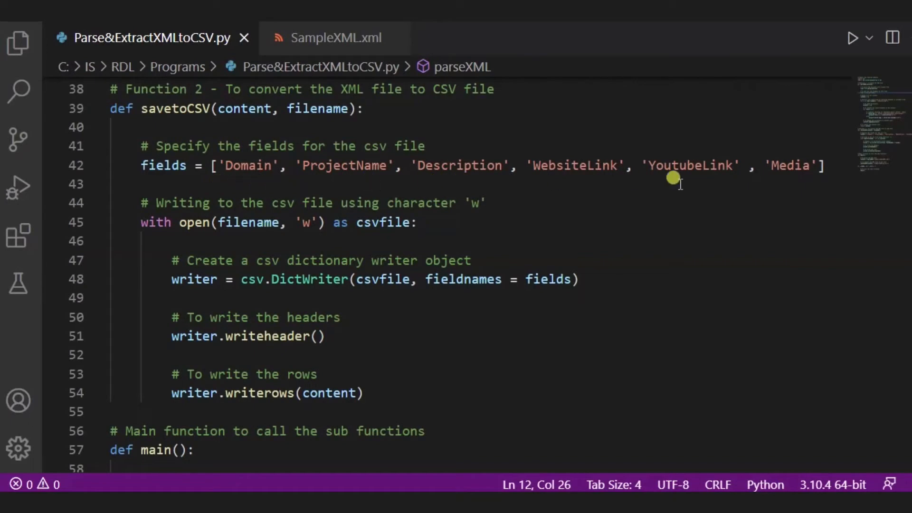
{"action": "scroll", "scroll_direction": "down", "scroll_amount": 3}
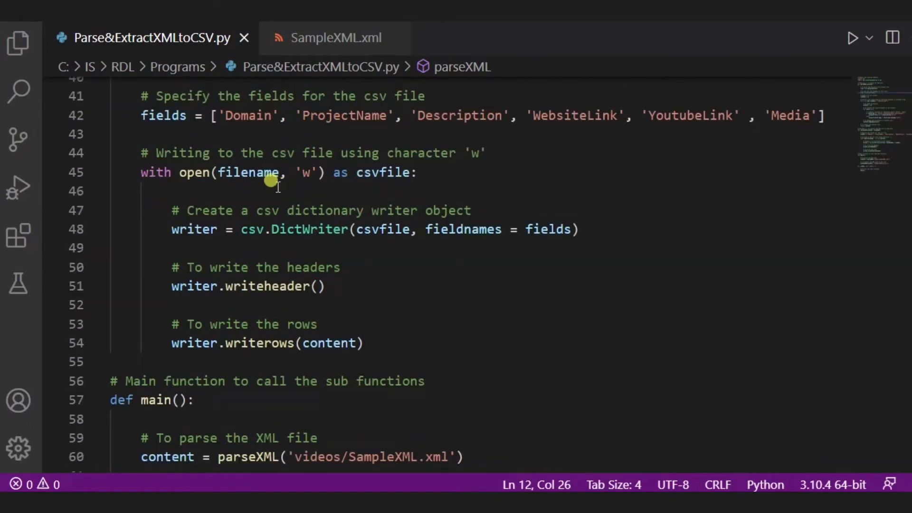
{"action": "mouse_move", "coordinate": [199, 187]}
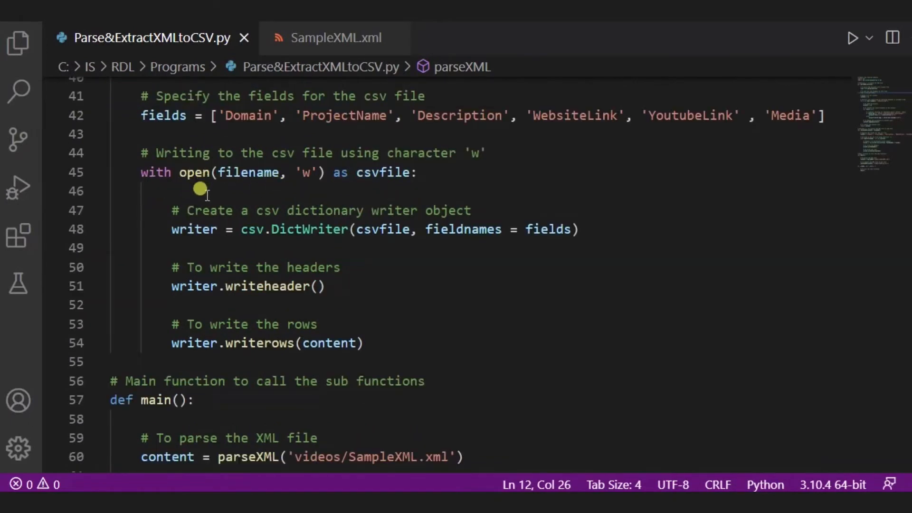
{"action": "mouse_move", "coordinate": [293, 180]}
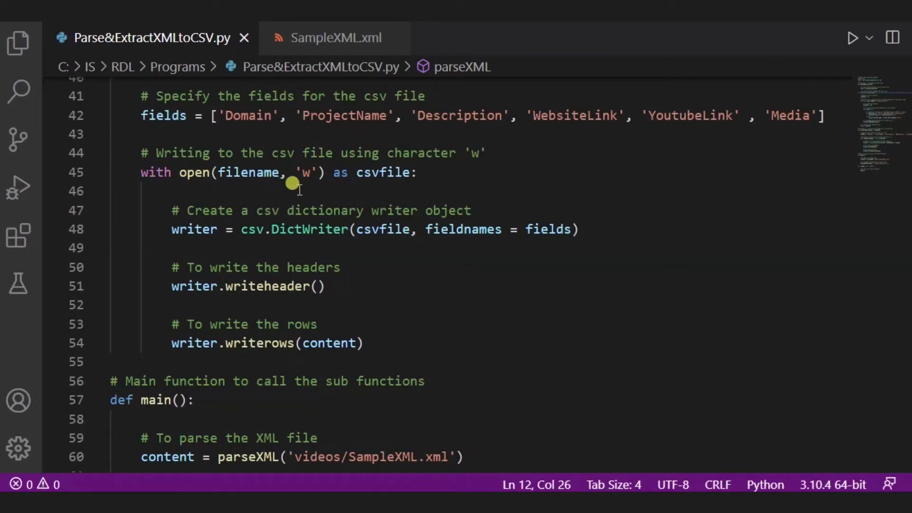
{"action": "scroll", "scroll_direction": "down", "scroll_amount": 3}
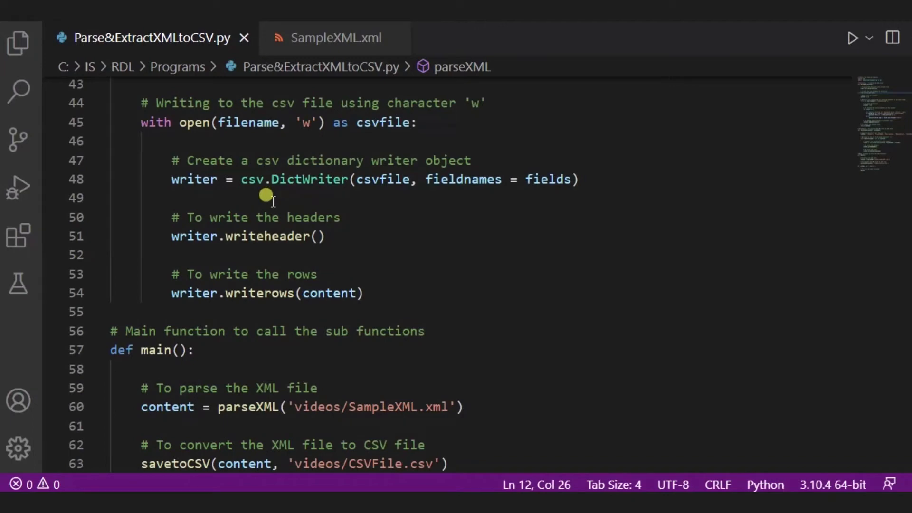
{"action": "mouse_move", "coordinate": [326, 193]}
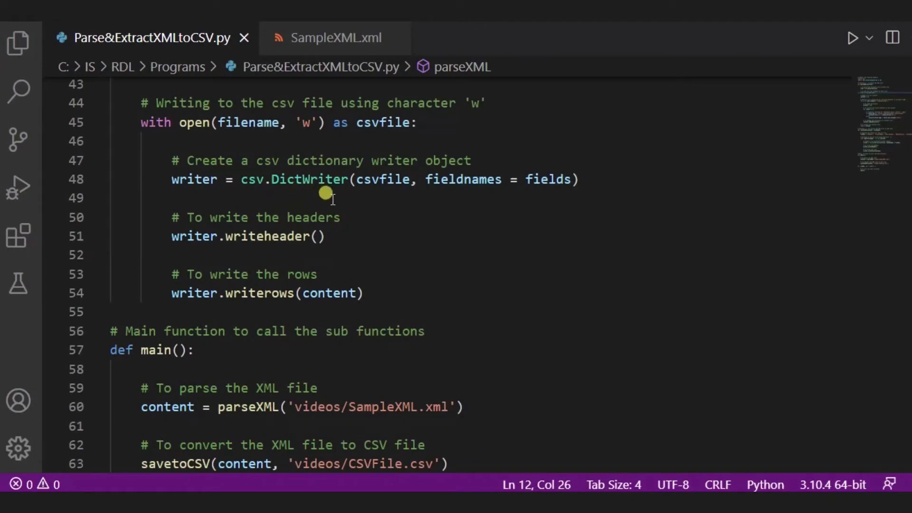
{"action": "scroll", "scroll_direction": "down", "scroll_amount": 3}
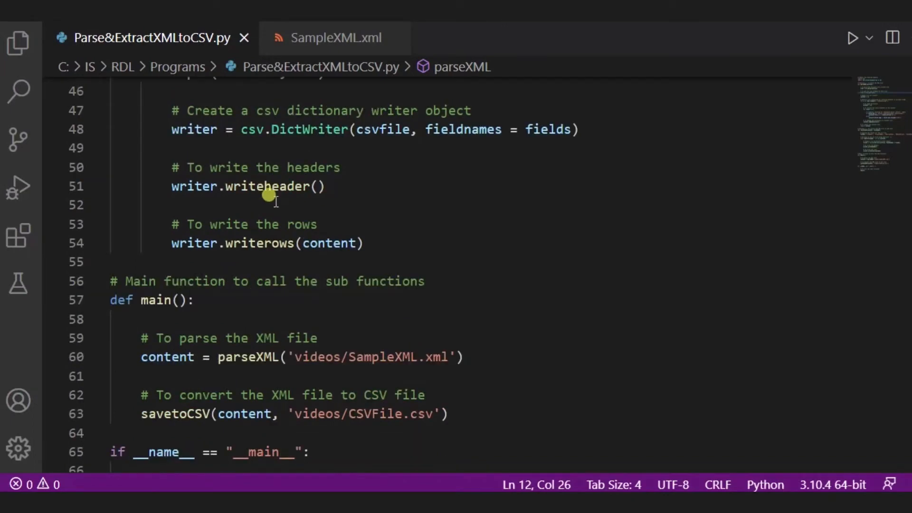
{"action": "mouse_move", "coordinate": [233, 197]}
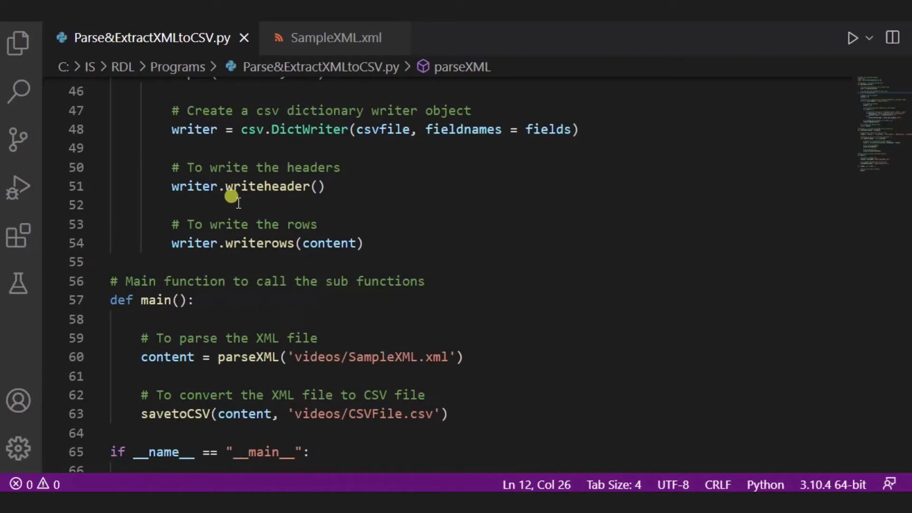
{"action": "mouse_move", "coordinate": [221, 262]}
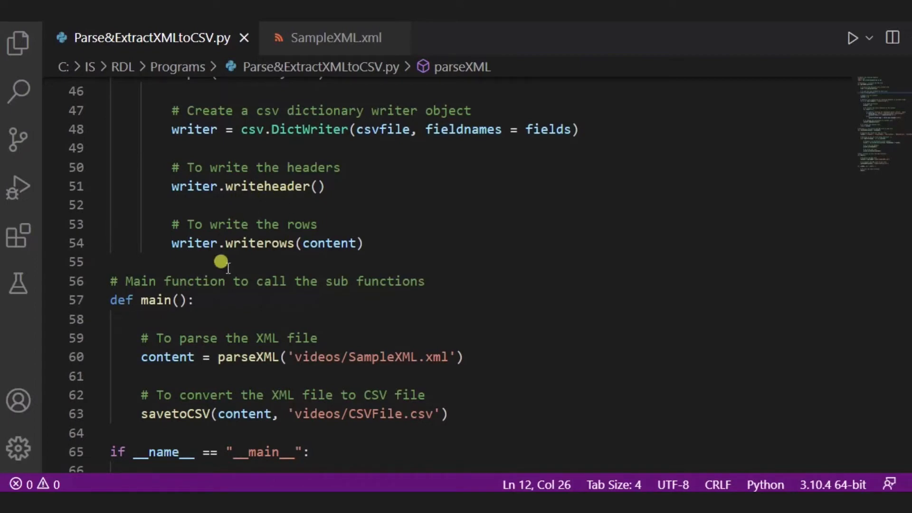
{"action": "mouse_move", "coordinate": [277, 256]}
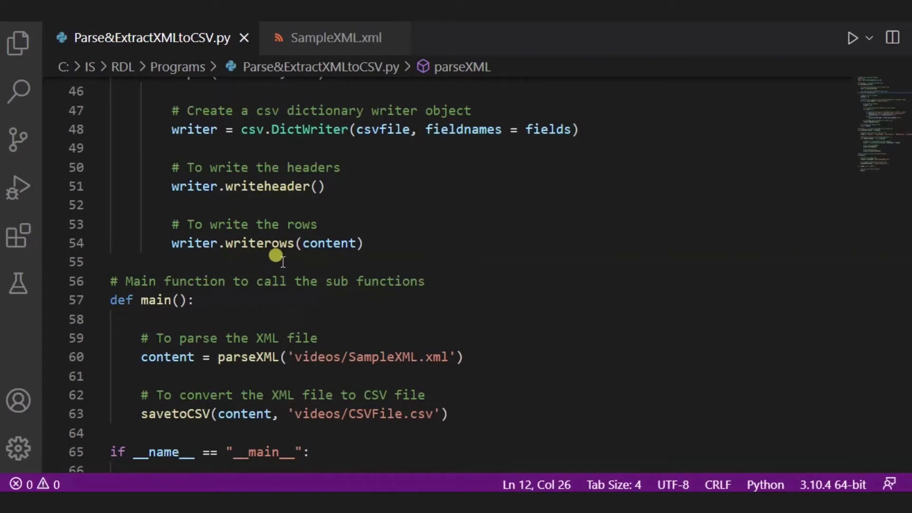
{"action": "scroll", "scroll_direction": "down", "scroll_amount": 3}
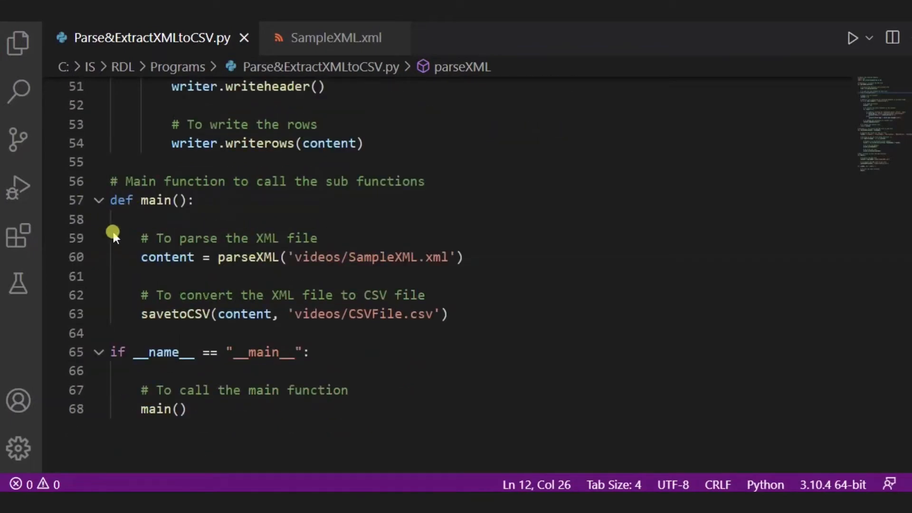
{"action": "scroll", "scroll_direction": "up", "scroll_amount": 3}
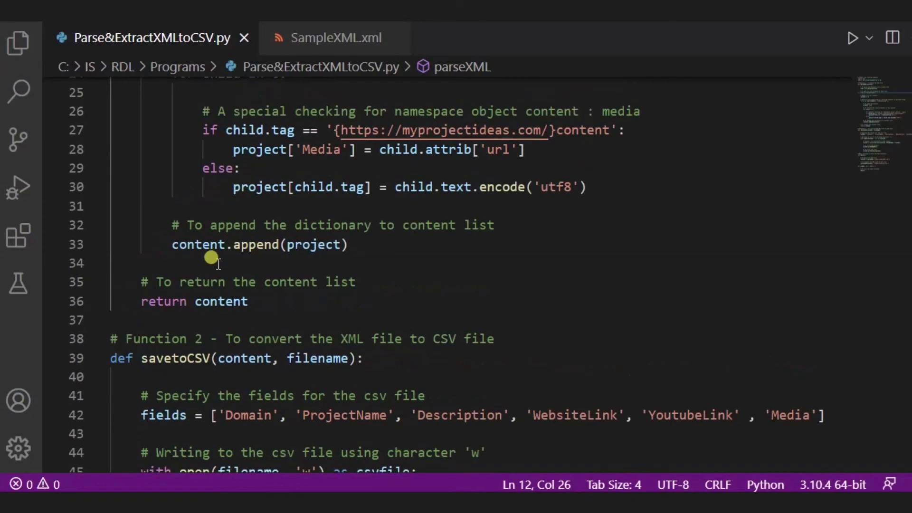
{"action": "scroll", "scroll_direction": "down", "scroll_amount": 3}
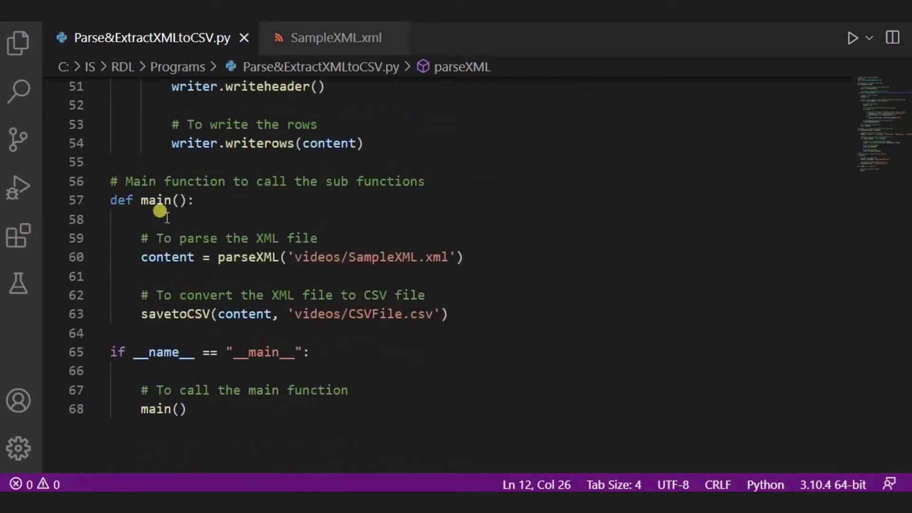
{"action": "mouse_move", "coordinate": [156, 269]}
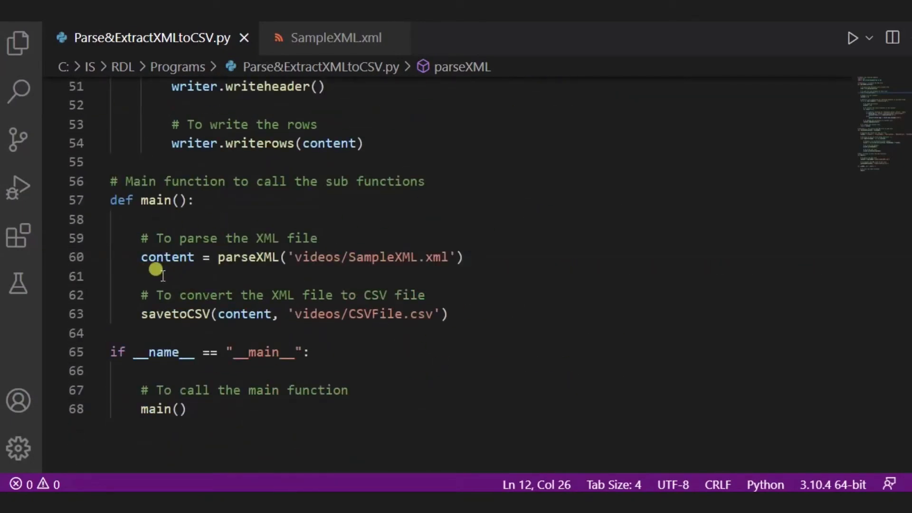
{"action": "mouse_move", "coordinate": [138, 267]}
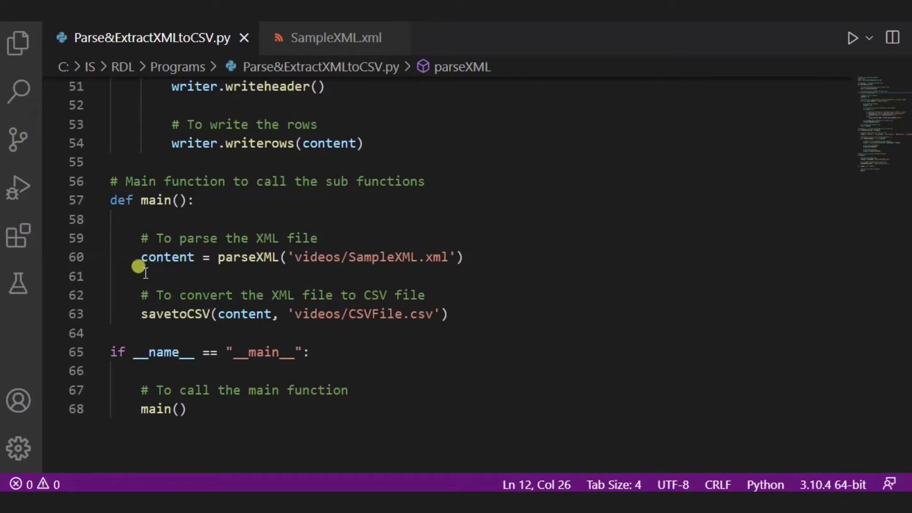
{"action": "mouse_move", "coordinate": [297, 268]}
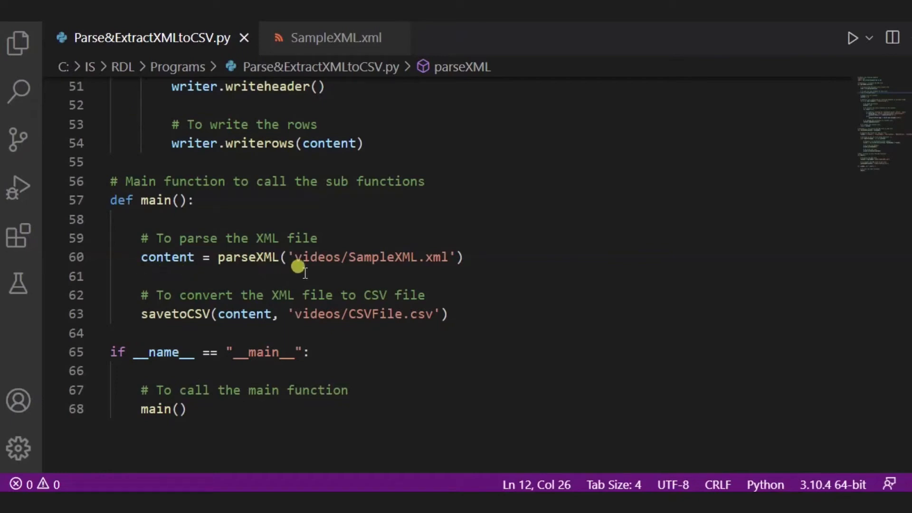
{"action": "mouse_move", "coordinate": [413, 270]}
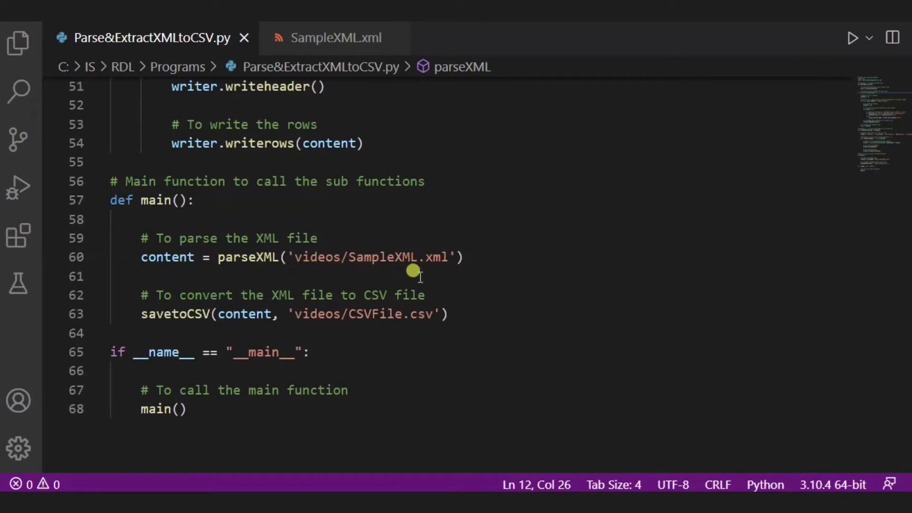
{"action": "mouse_move", "coordinate": [346, 269]}
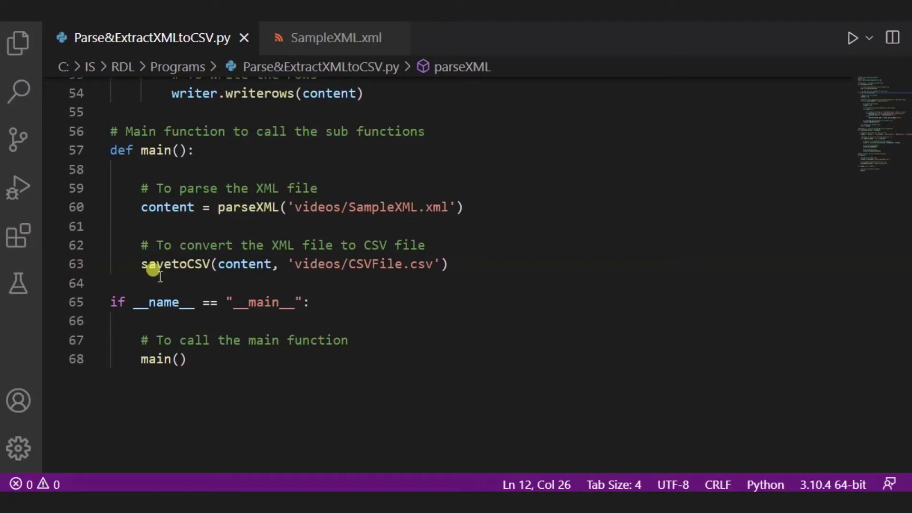
{"action": "mouse_move", "coordinate": [221, 278]}
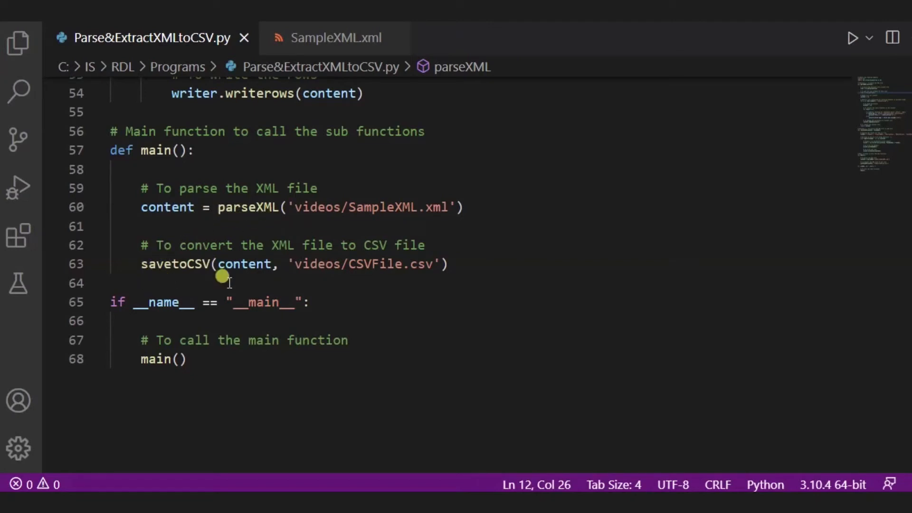
{"action": "mouse_move", "coordinate": [285, 277]}
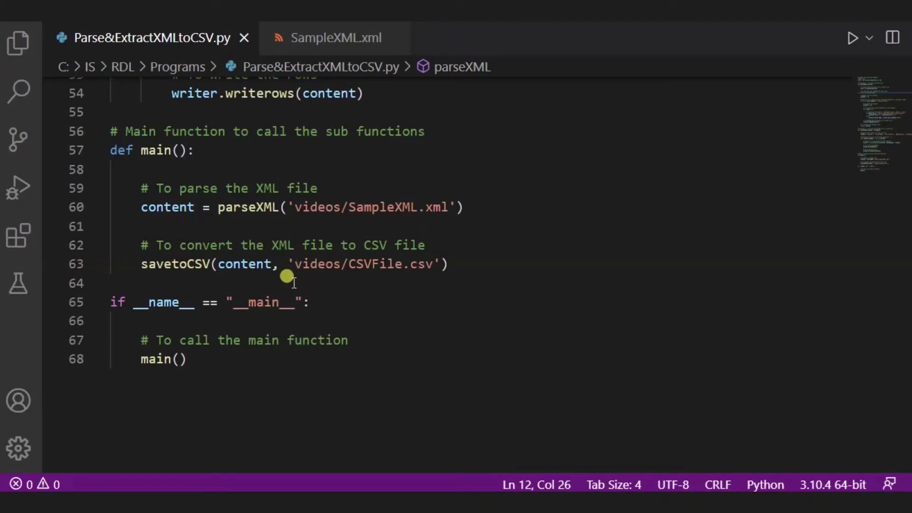
{"action": "mouse_move", "coordinate": [326, 277]}
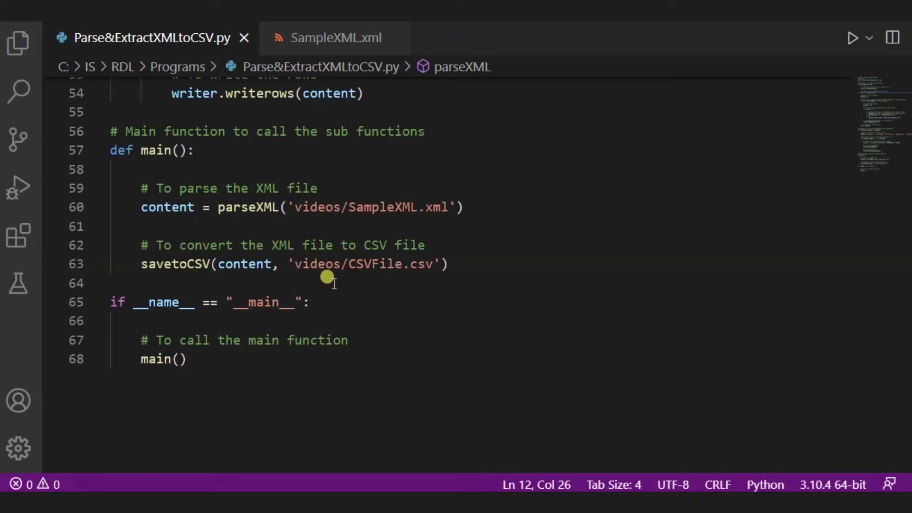
{"action": "mouse_move", "coordinate": [351, 286]}
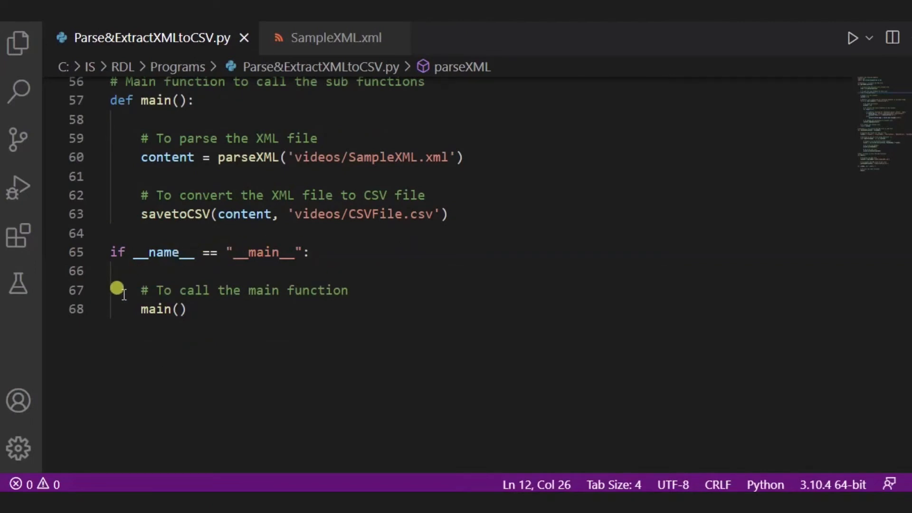
{"action": "mouse_move", "coordinate": [196, 275]}
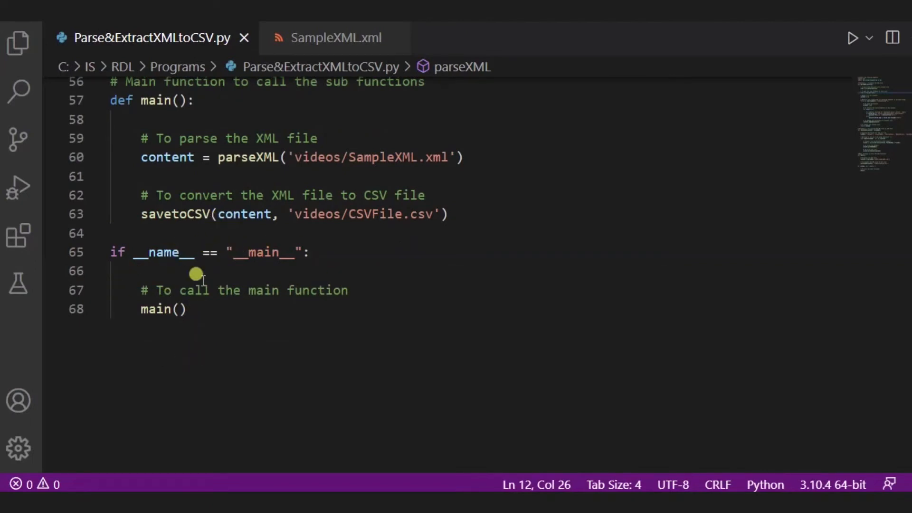
{"action": "mouse_move", "coordinate": [243, 337]}
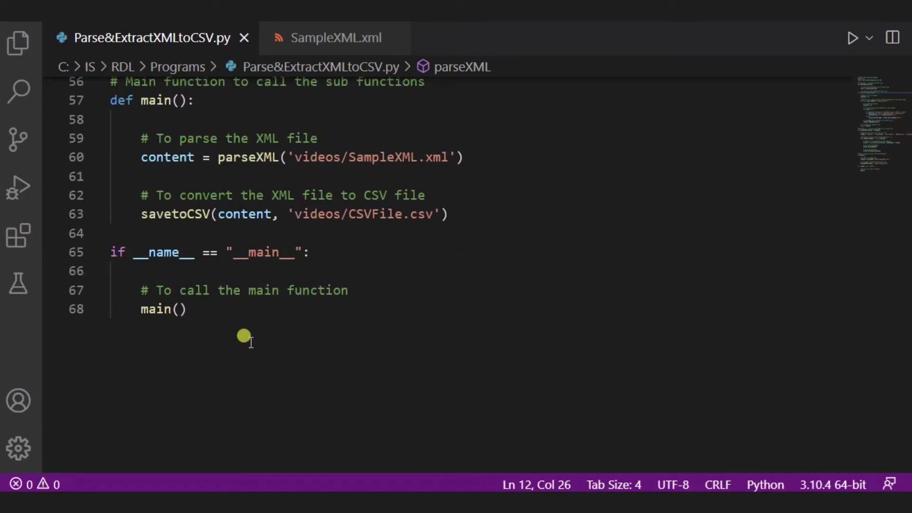
{"action": "mouse_move", "coordinate": [619, 195]}
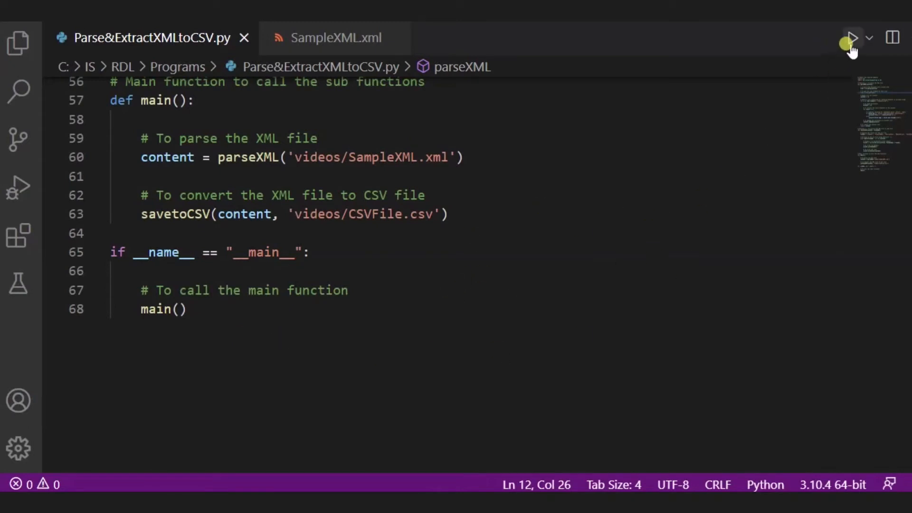
Run the Python script and open the generated CSVFile.csv from the Videos folder
{"action": "left_click", "coordinate": [851, 38]}
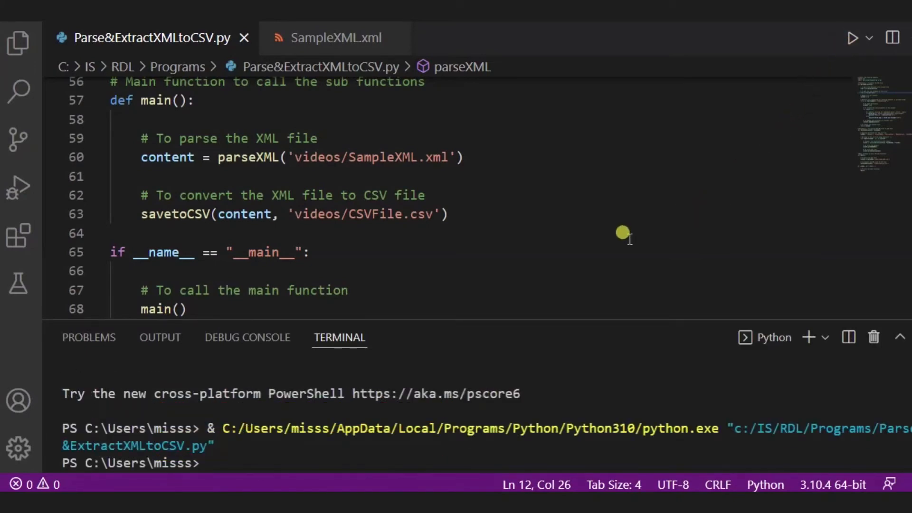
{"action": "mouse_move", "coordinate": [462, 260]}
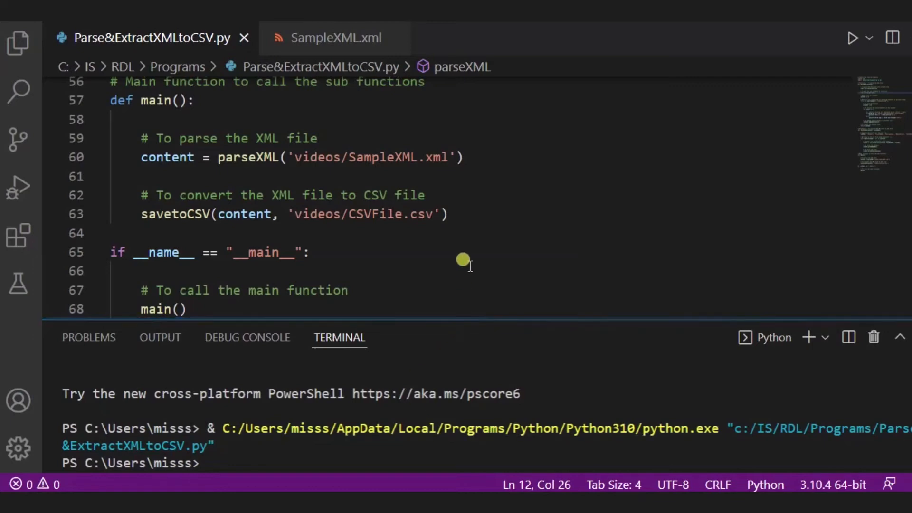
{"action": "mouse_move", "coordinate": [279, 228]}
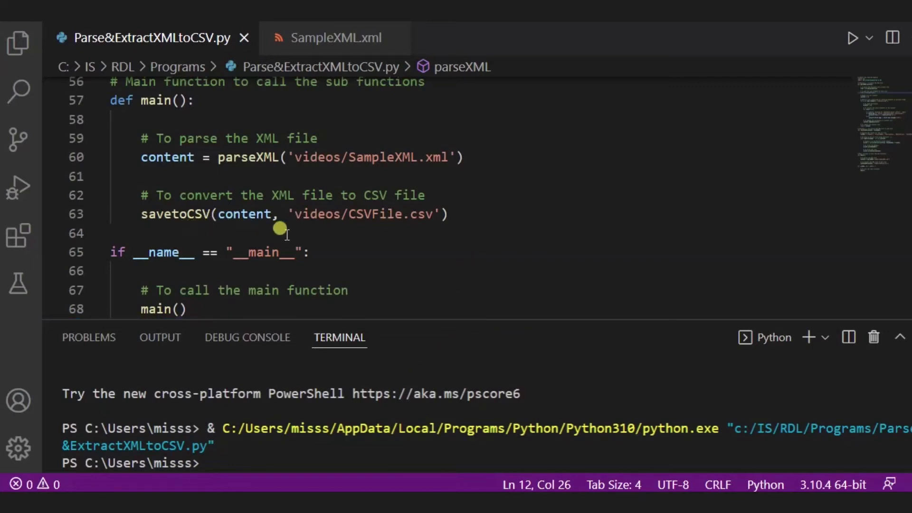
{"action": "mouse_move", "coordinate": [350, 221]}
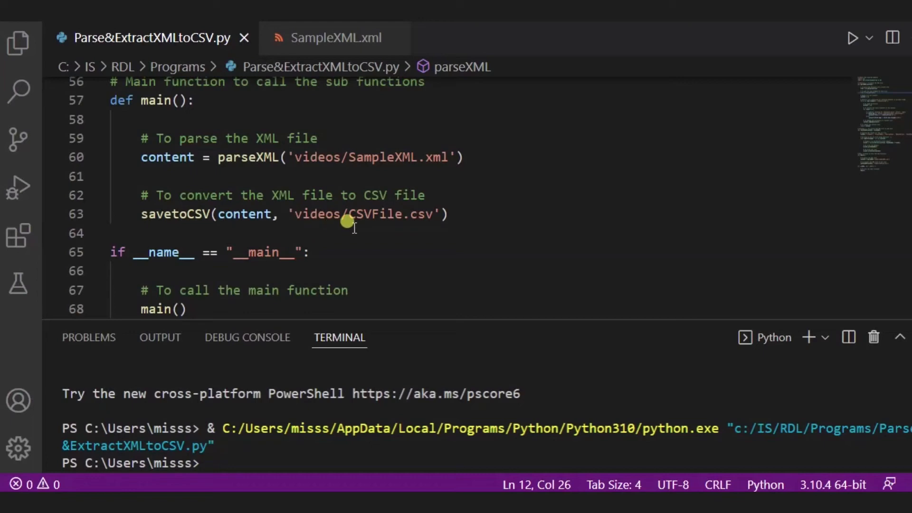
{"action": "mouse_move", "coordinate": [410, 227]}
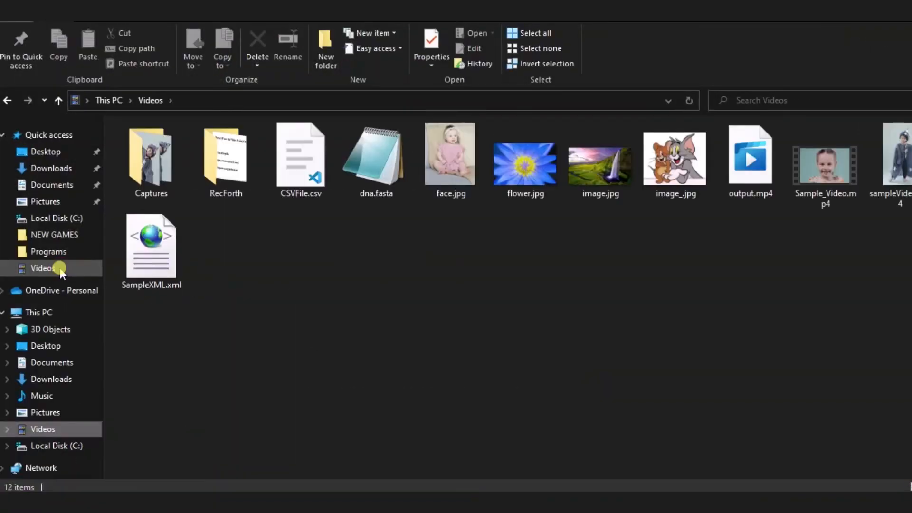
{"action": "mouse_move", "coordinate": [274, 204]}
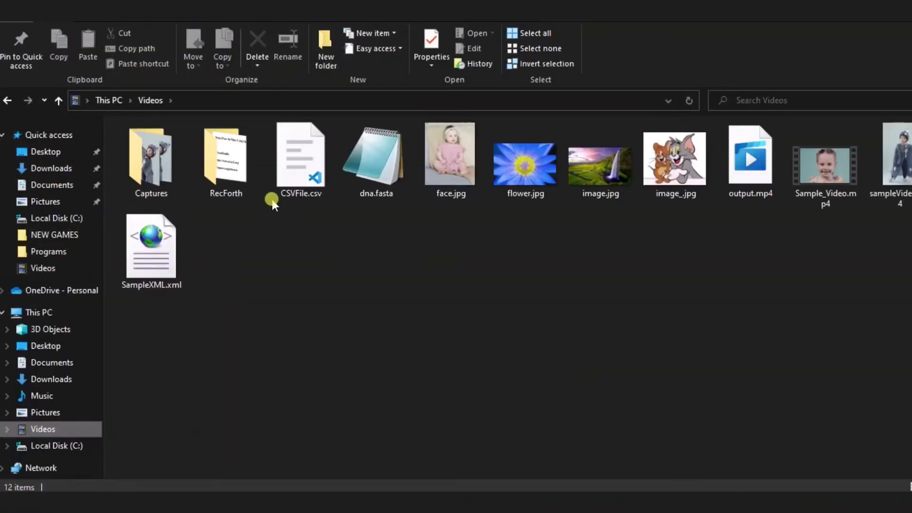
{"action": "left_click", "coordinate": [301, 154]}
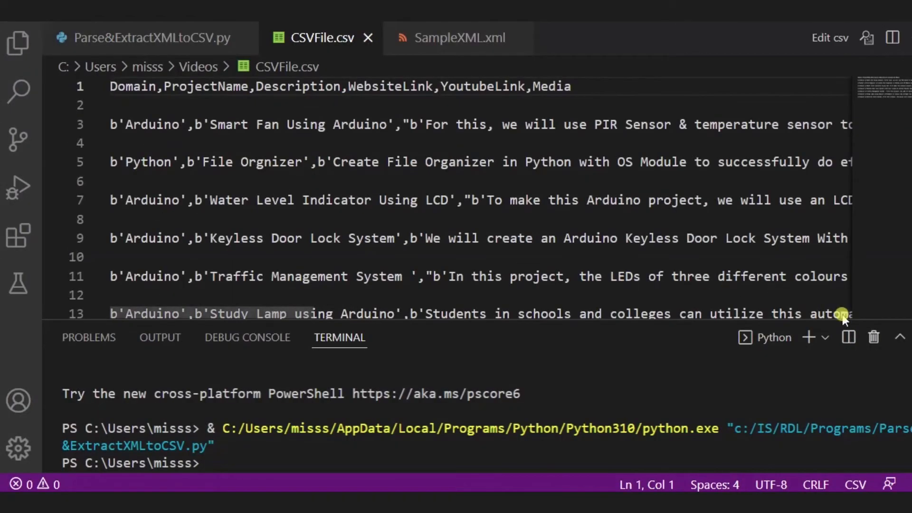
{"action": "mouse_move", "coordinate": [227, 145]}
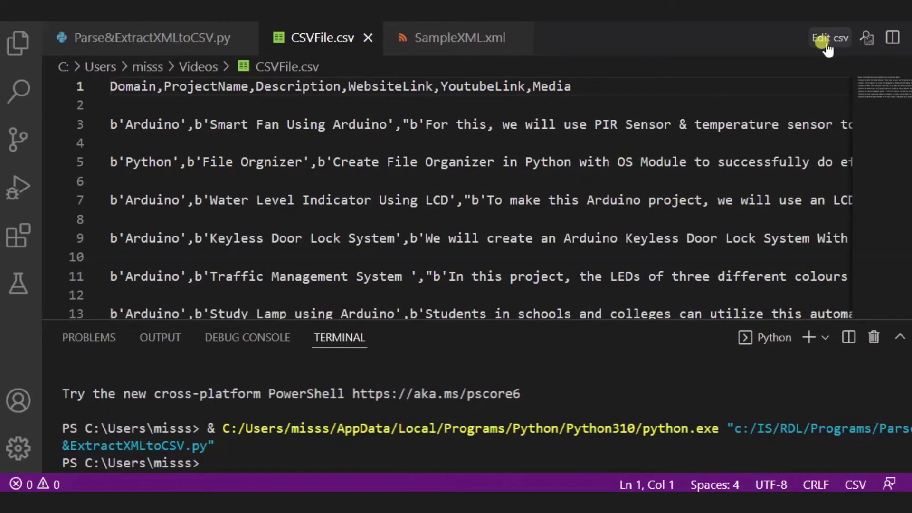
Open CSVFile.csv's project rows in the editable CSV table view
{"action": "left_click", "coordinate": [829, 38]}
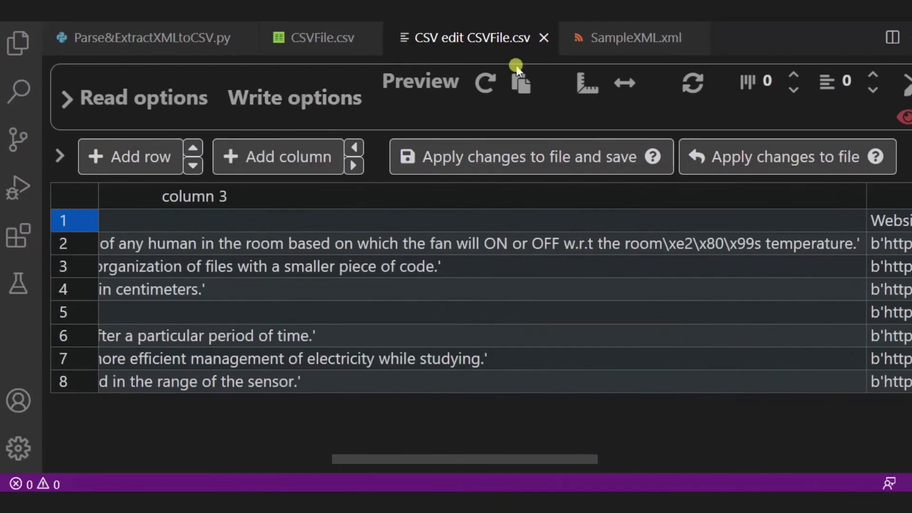
Switch back to CSVFile.csv's raw text showing all seven project rows
{"action": "left_click", "coordinate": [631, 37]}
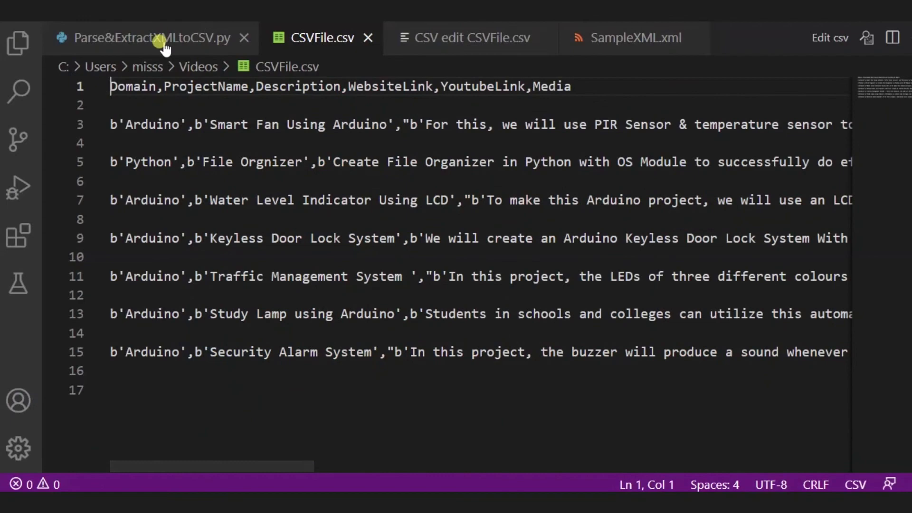
Return to Parse&ExtractXMLtoCSV.py and scroll through parseXML, savetoCSV and main()
{"action": "left_click", "coordinate": [150, 38]}
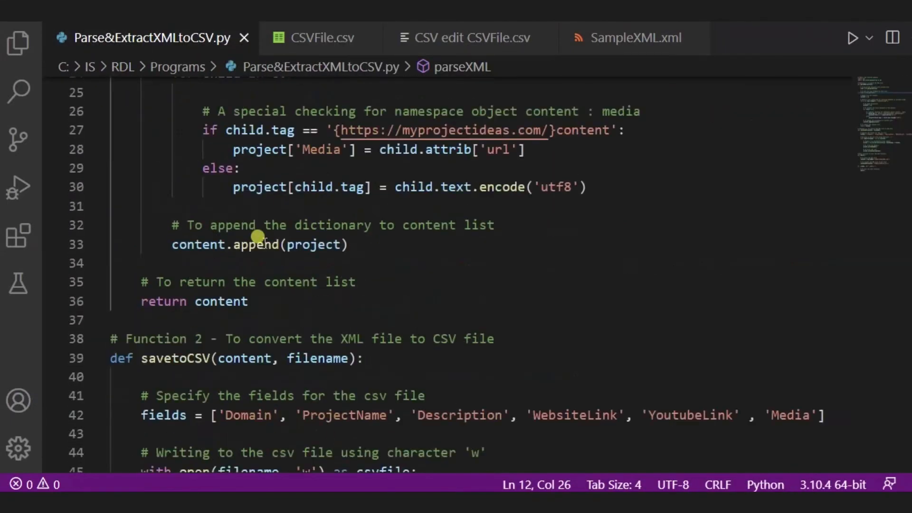
{"action": "mouse_move", "coordinate": [181, 313]}
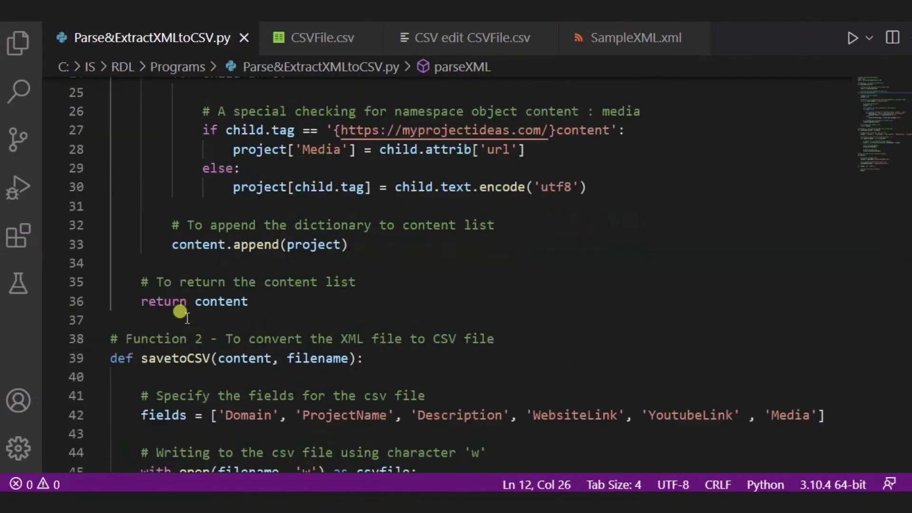
{"action": "scroll", "scroll_direction": "down", "scroll_amount": 3}
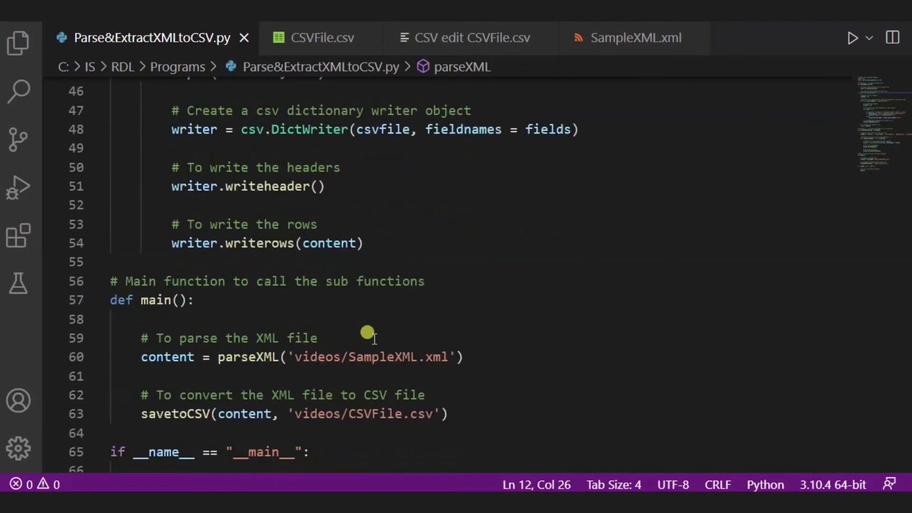
{"action": "mouse_move", "coordinate": [288, 222]}
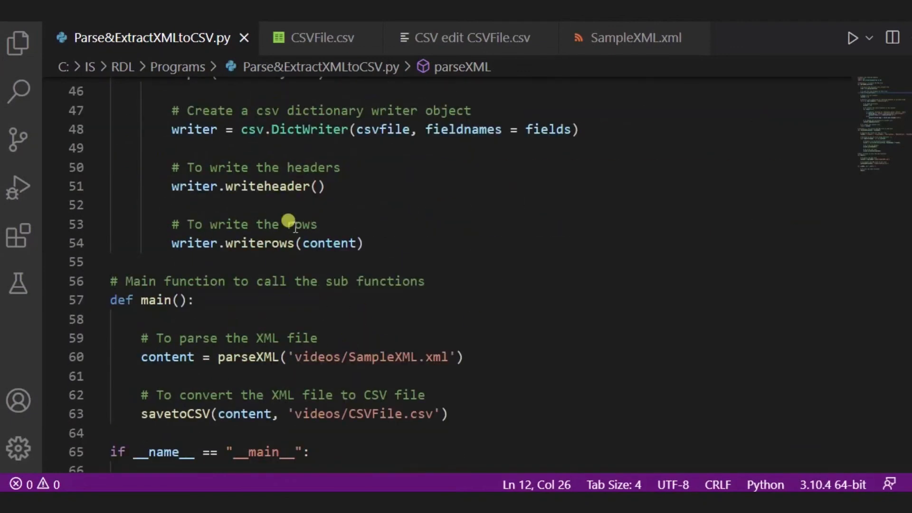
{"action": "mouse_move", "coordinate": [138, 78]}
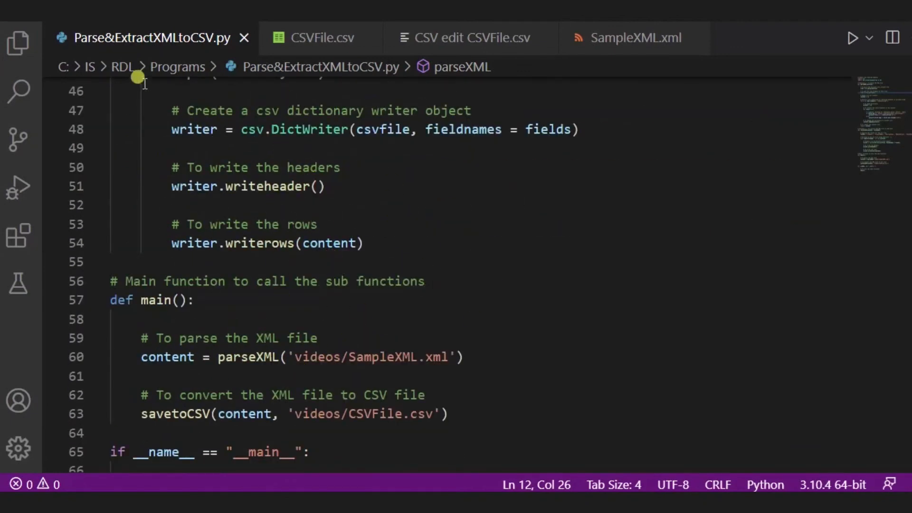
{"action": "mouse_move", "coordinate": [250, 198]}
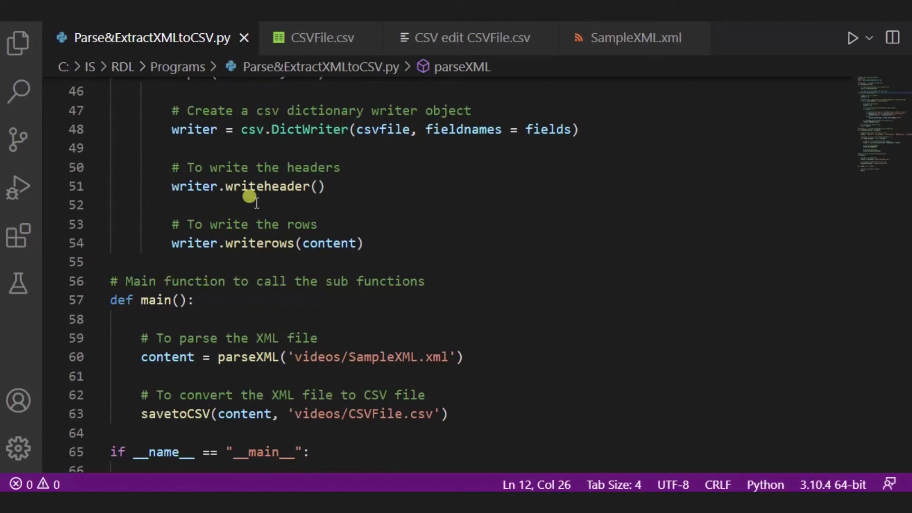
{"action": "mouse_move", "coordinate": [708, 398]}
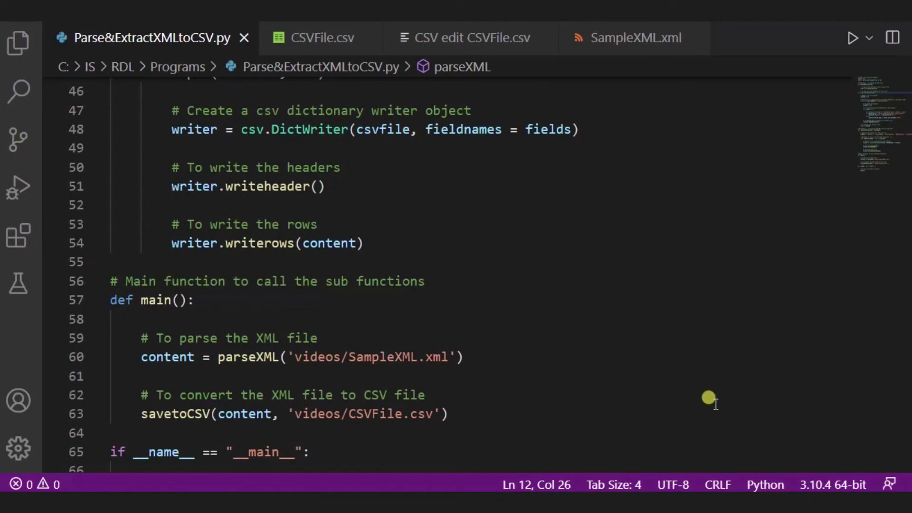